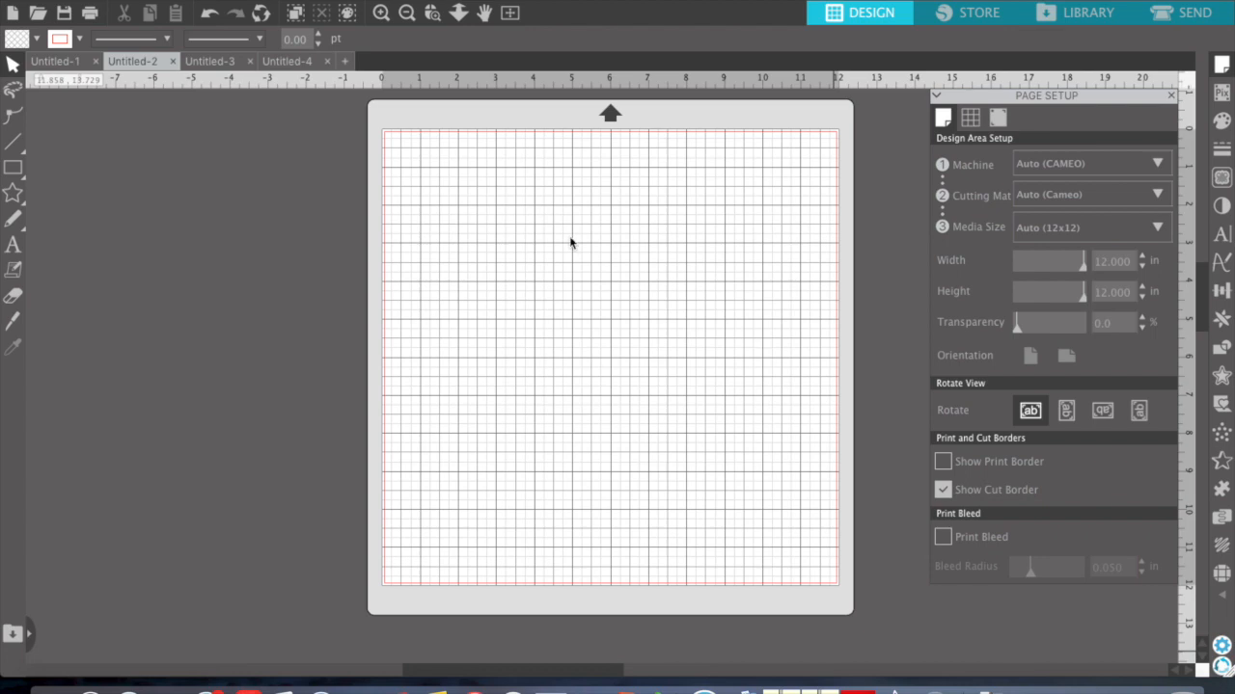
mouse_move(530, 386)
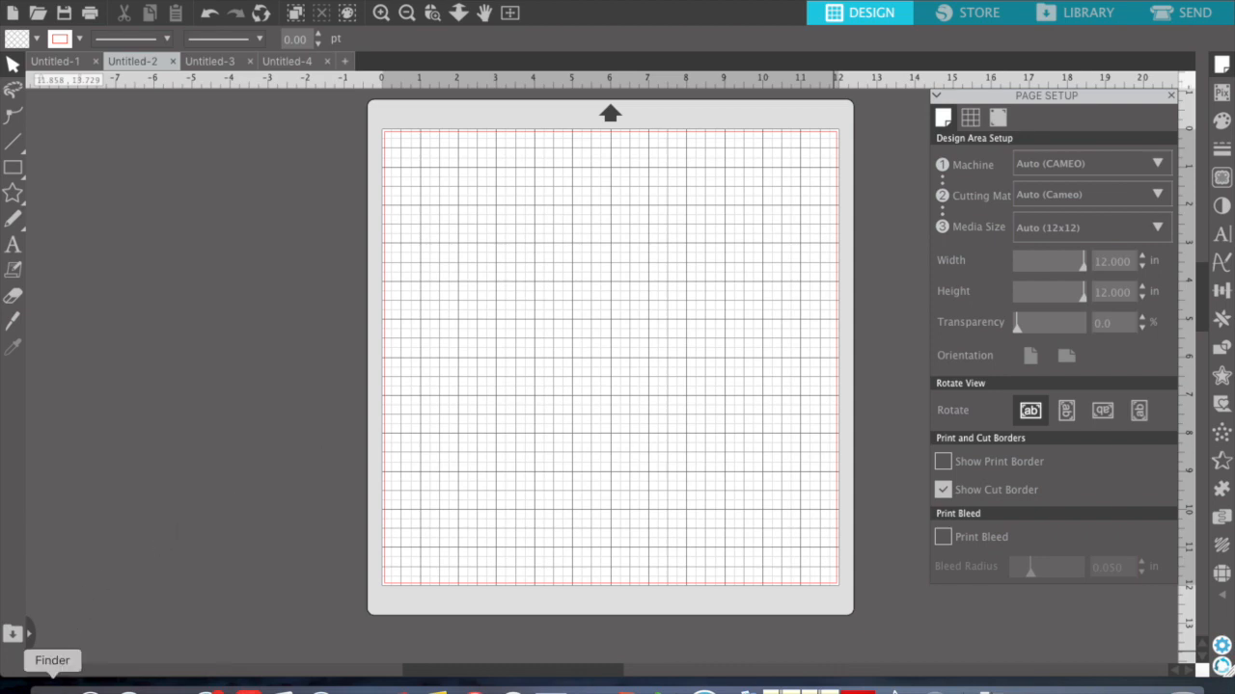
- Browse the JKD302 2inch PES folder and bring the Z, a, c, h letter files onto the mat
left_click(52, 660)
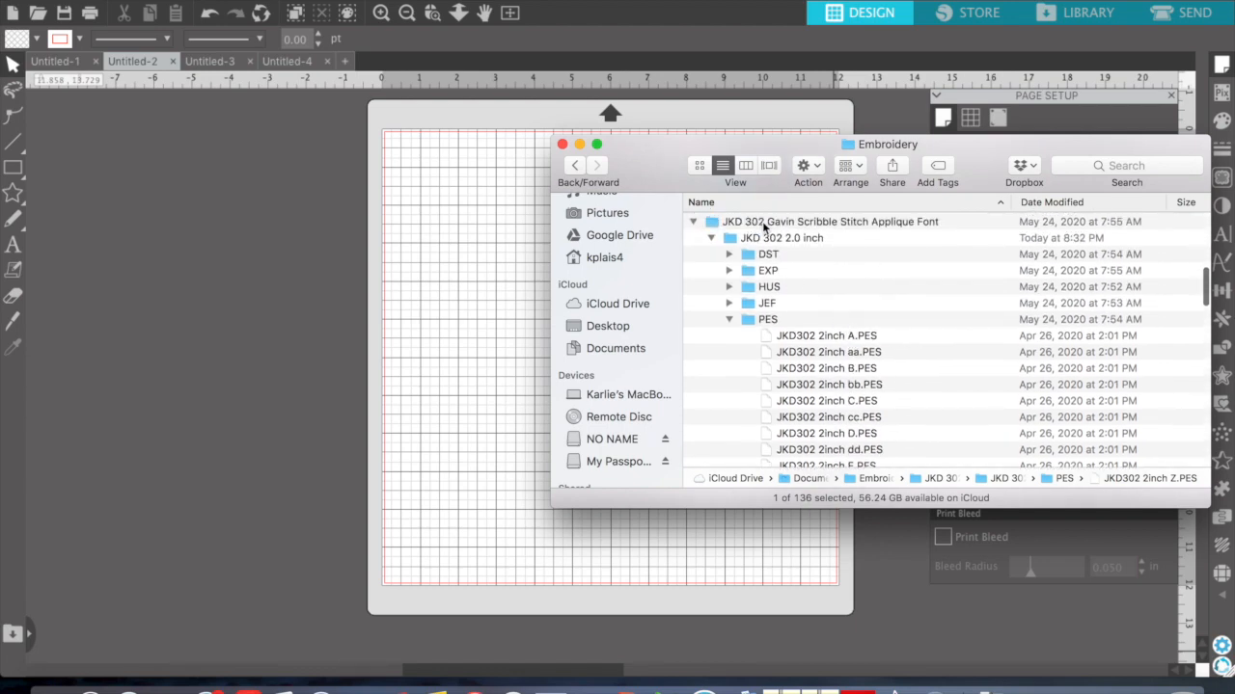
mouse_move(864, 231)
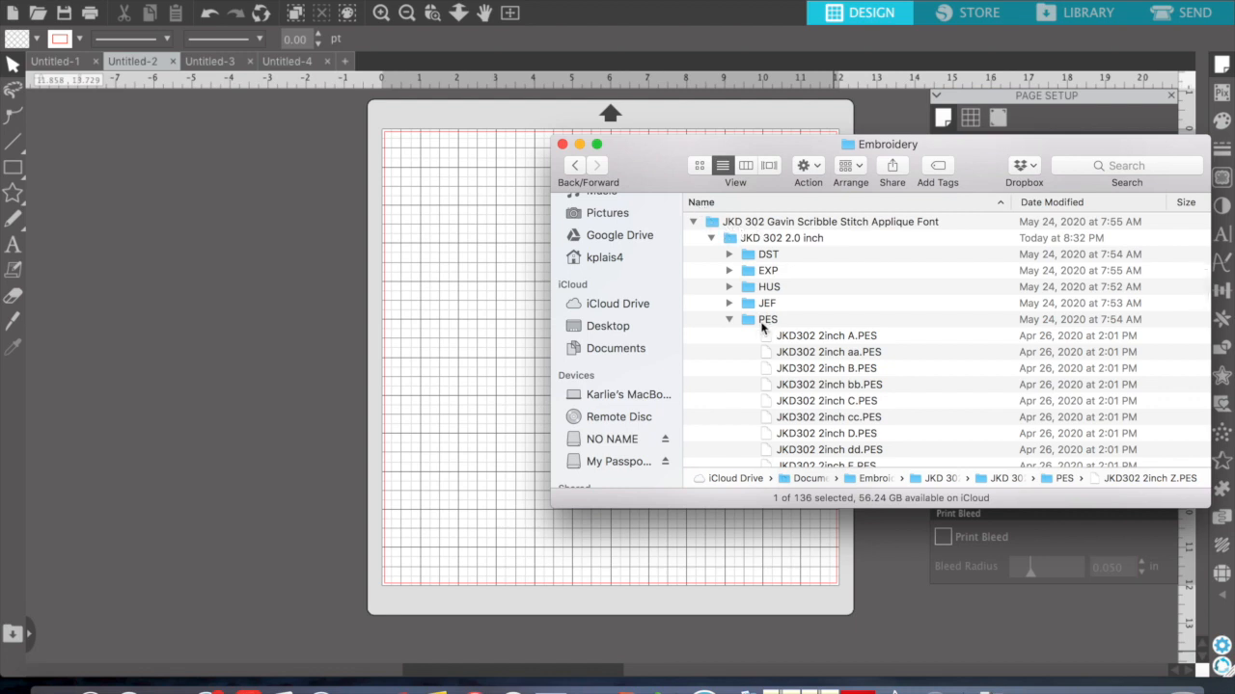
mouse_move(803, 326)
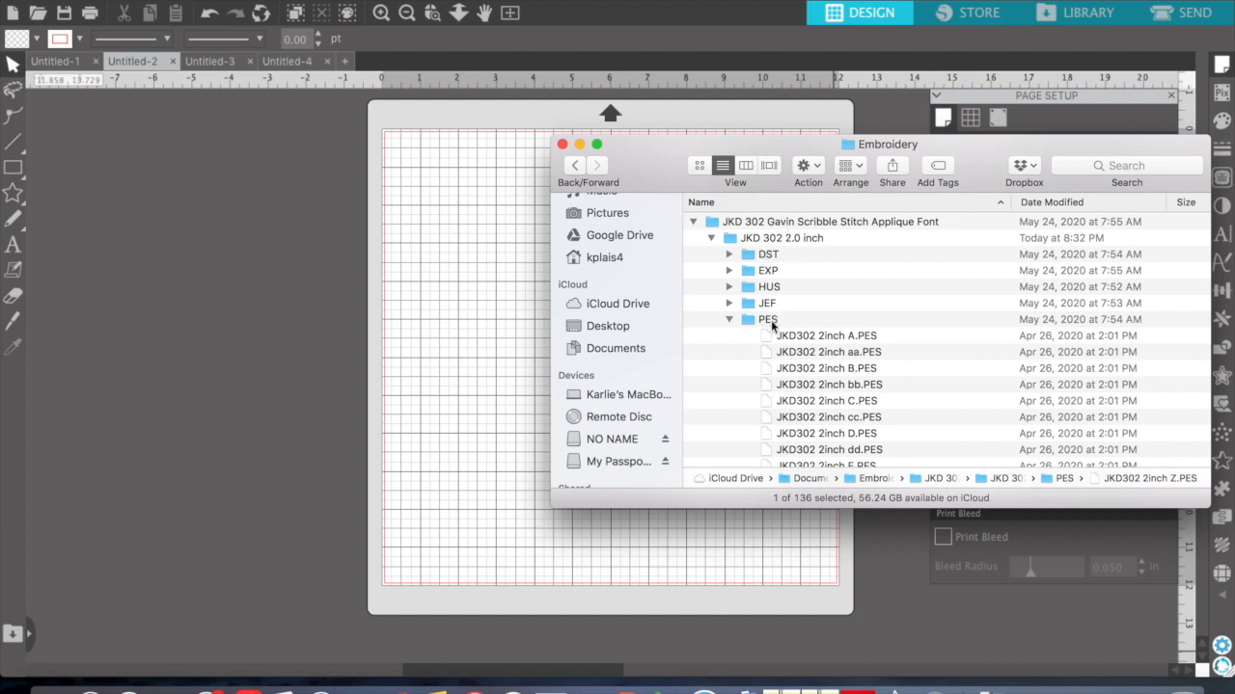
scroll("down", 3)
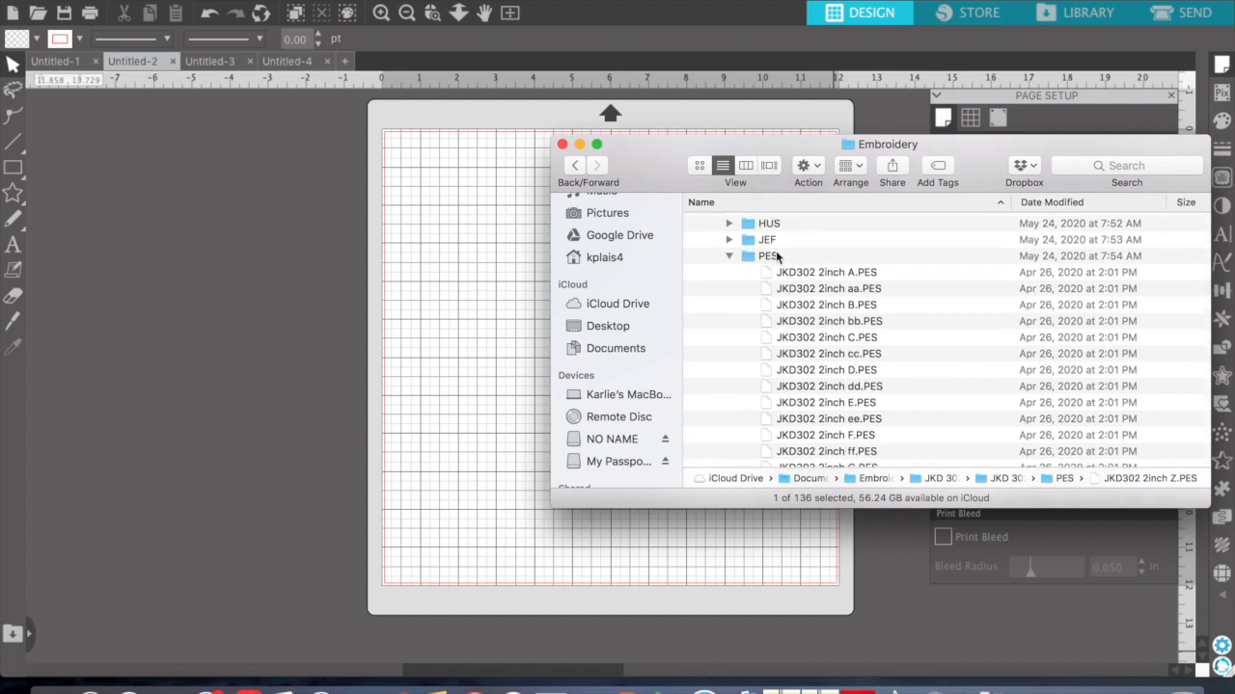
scroll("down", 3)
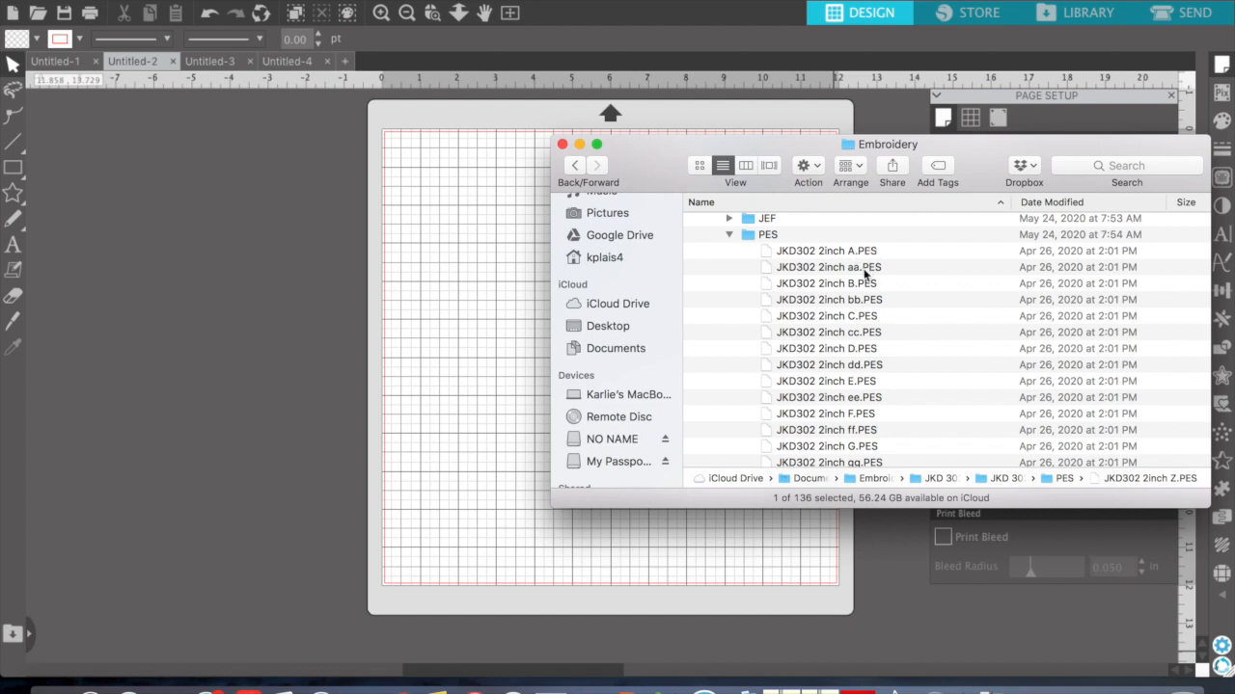
scroll("down", 3)
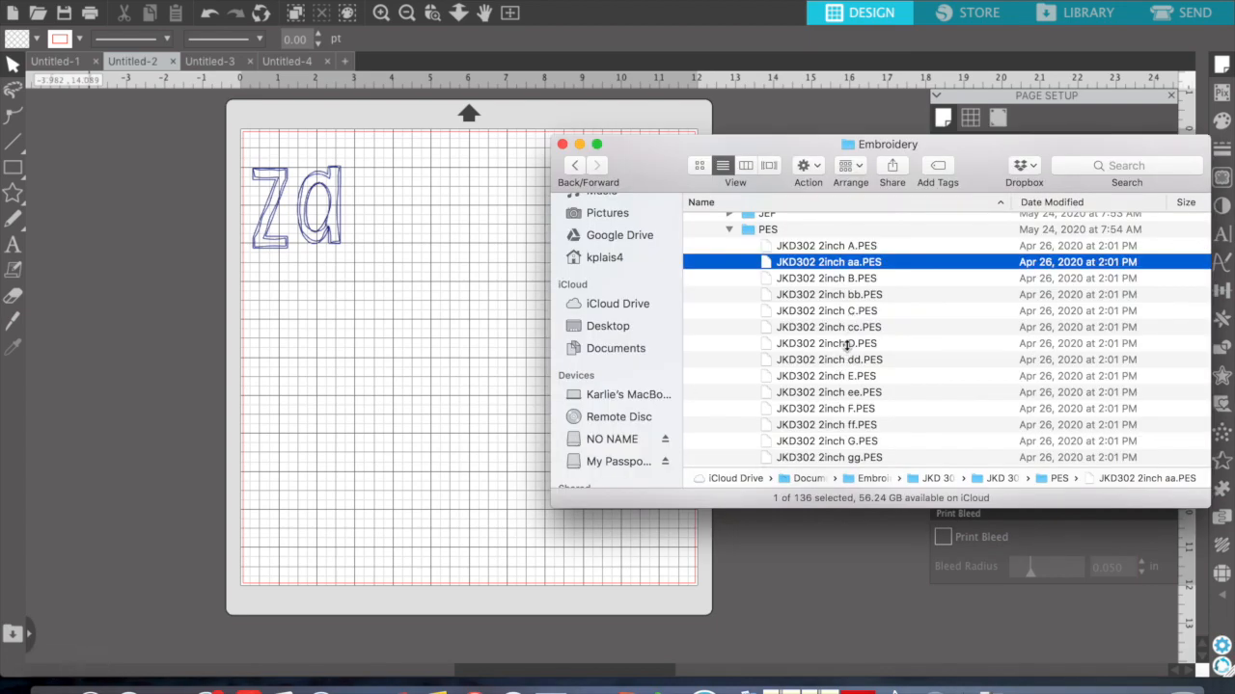
left_click(828, 328)
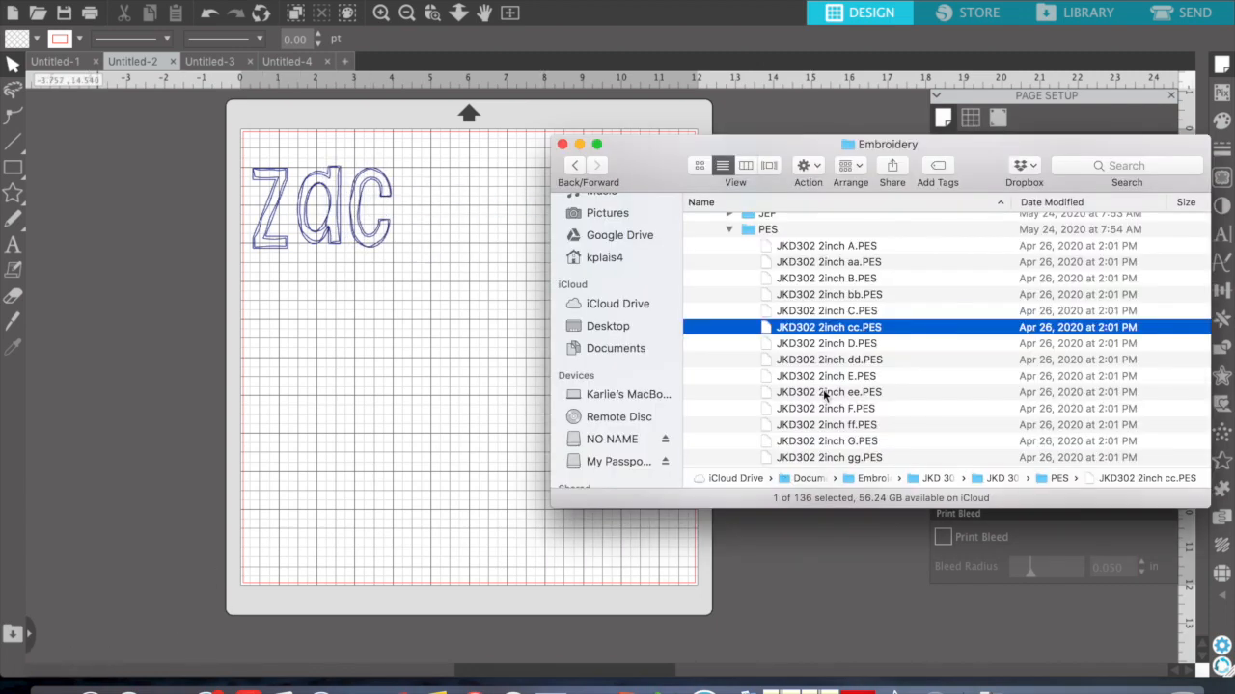
scroll("down", 3)
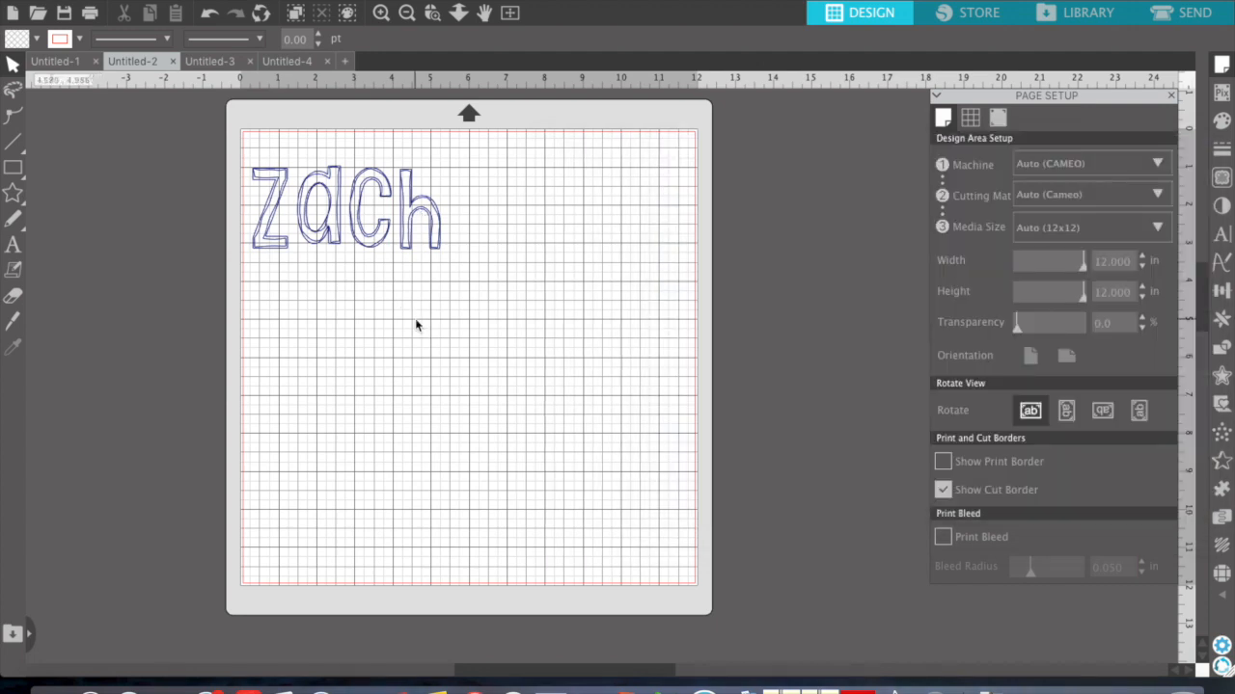
mouse_move(609, 386)
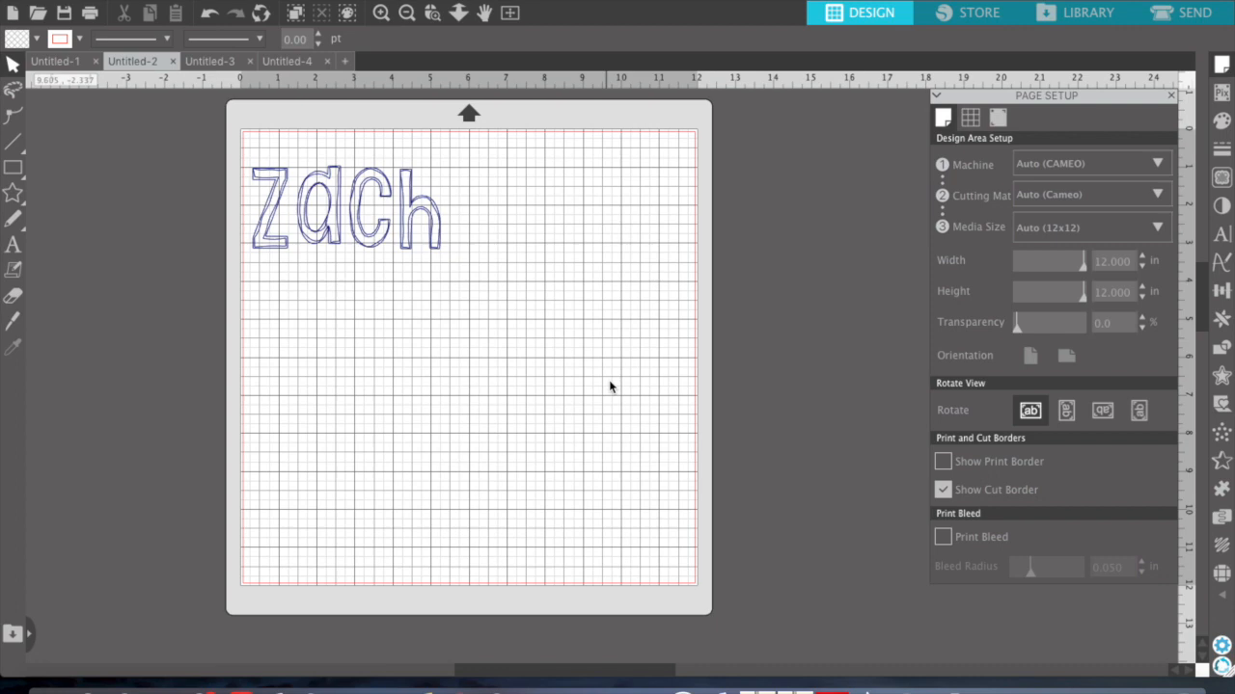
mouse_move(385, 278)
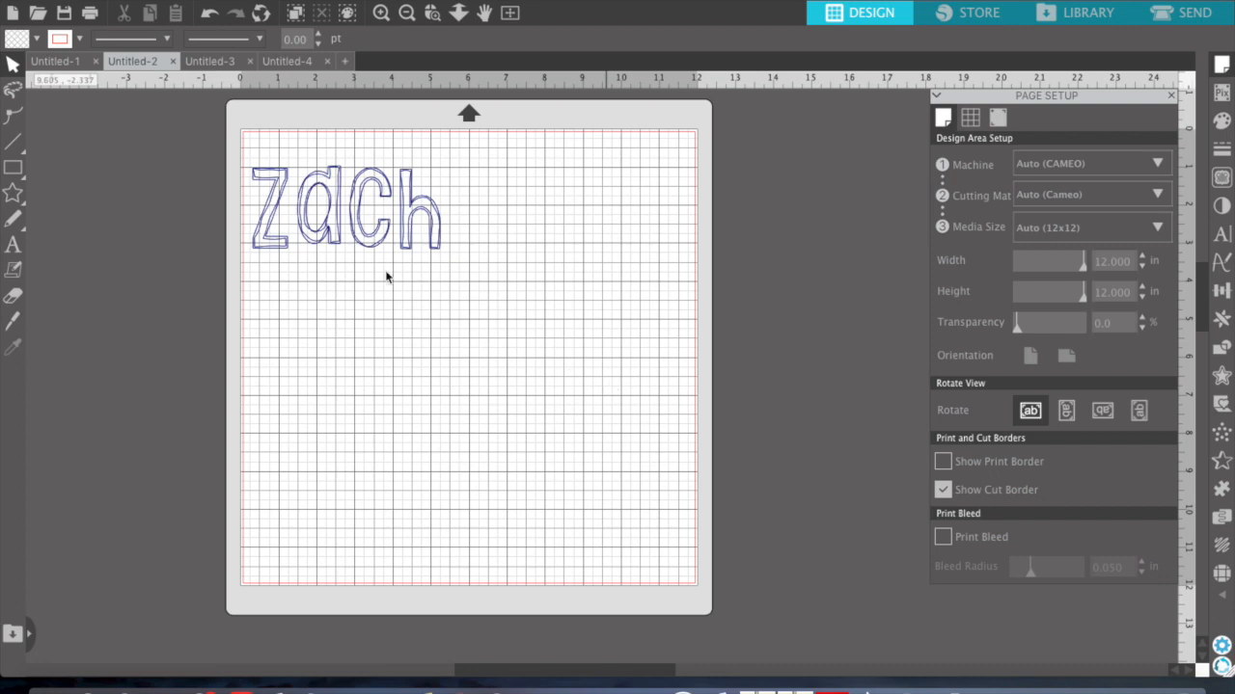
mouse_move(260, 178)
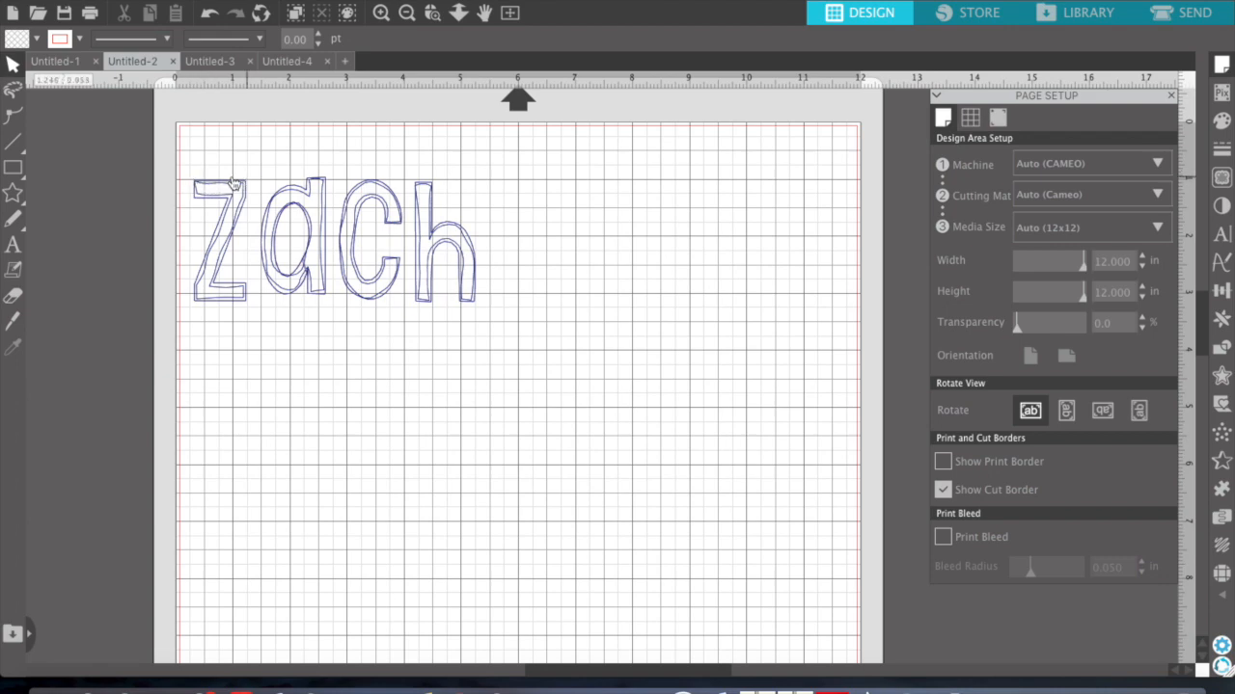
mouse_move(216, 183)
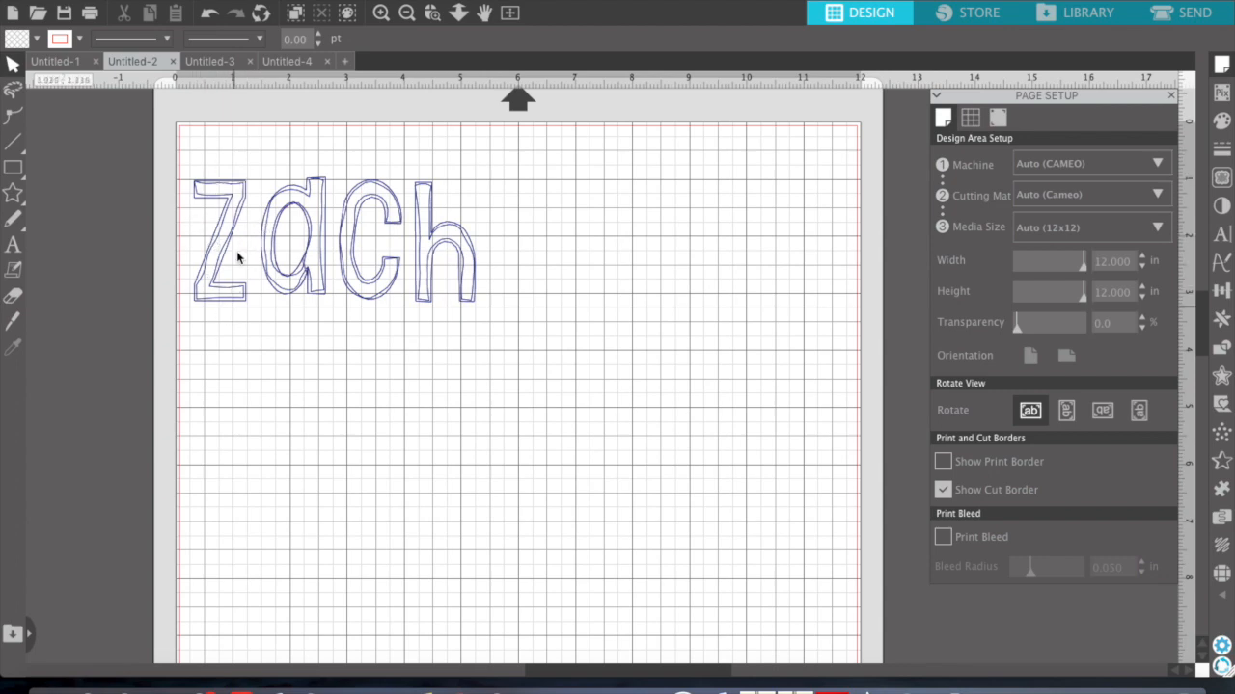
- Drag the extra Z stitch outlines off the mat's left edge, keeping one Z outline selected
left_click(224, 220)
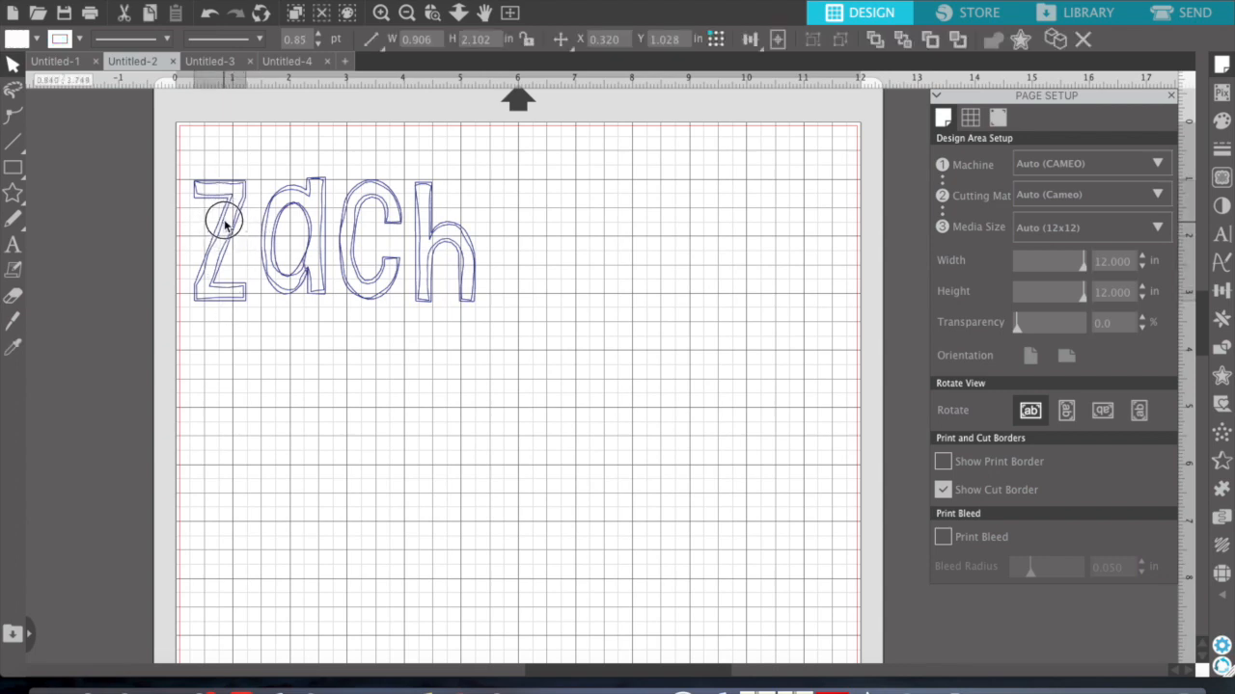
left_click_drag(222, 222, 77, 228)
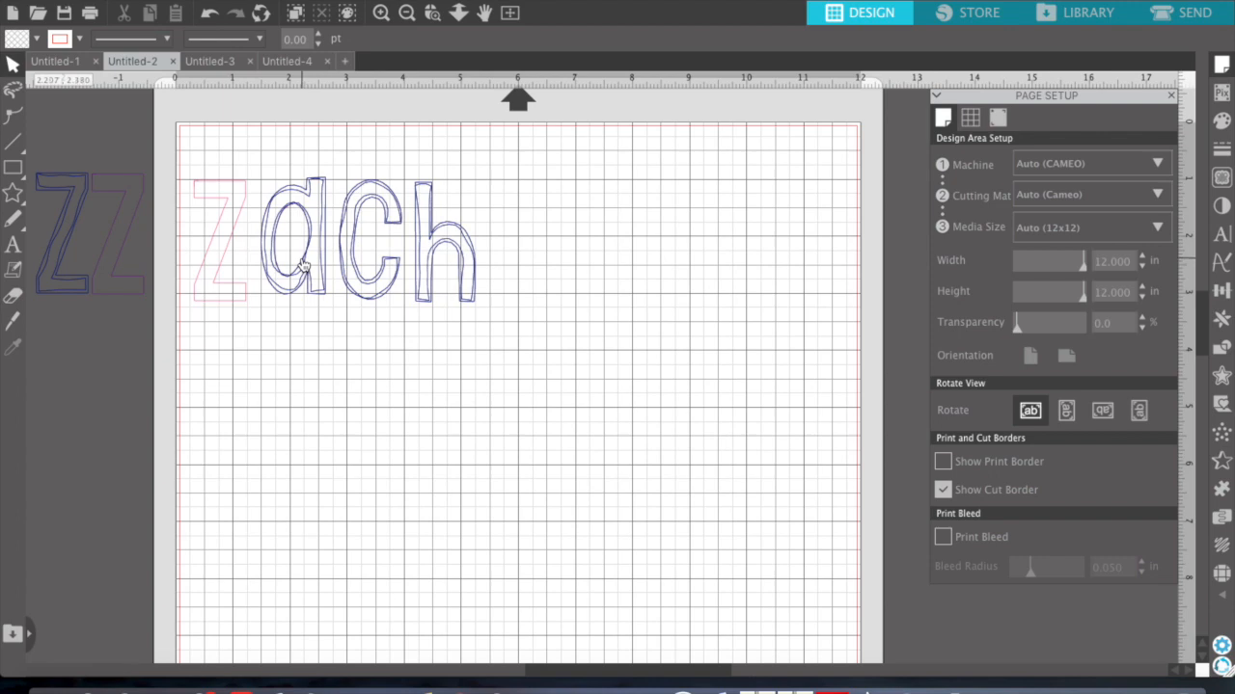
mouse_move(201, 191)
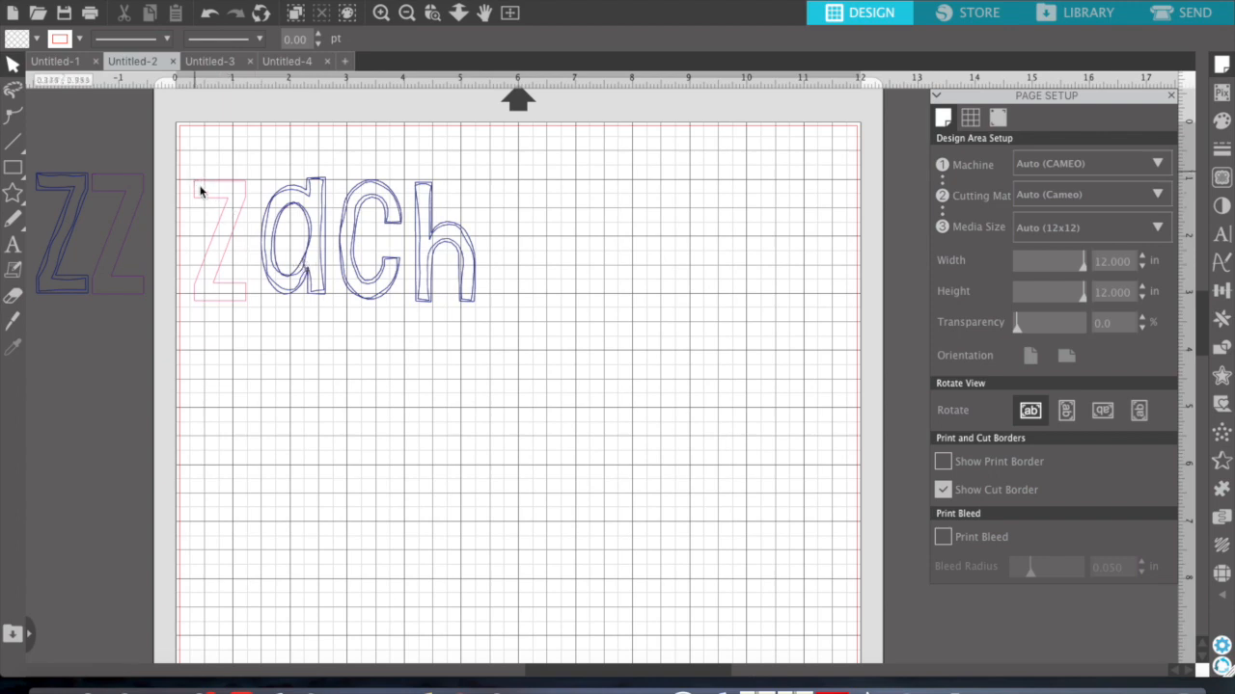
left_click(219, 242)
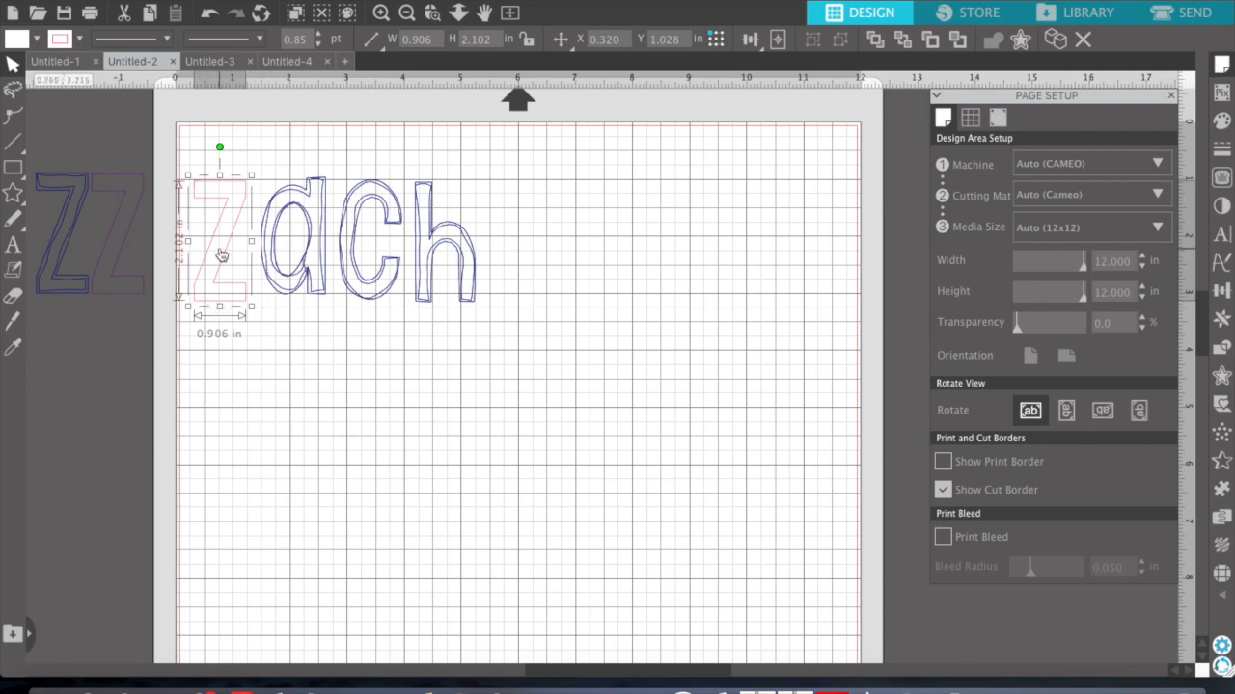
mouse_move(258, 319)
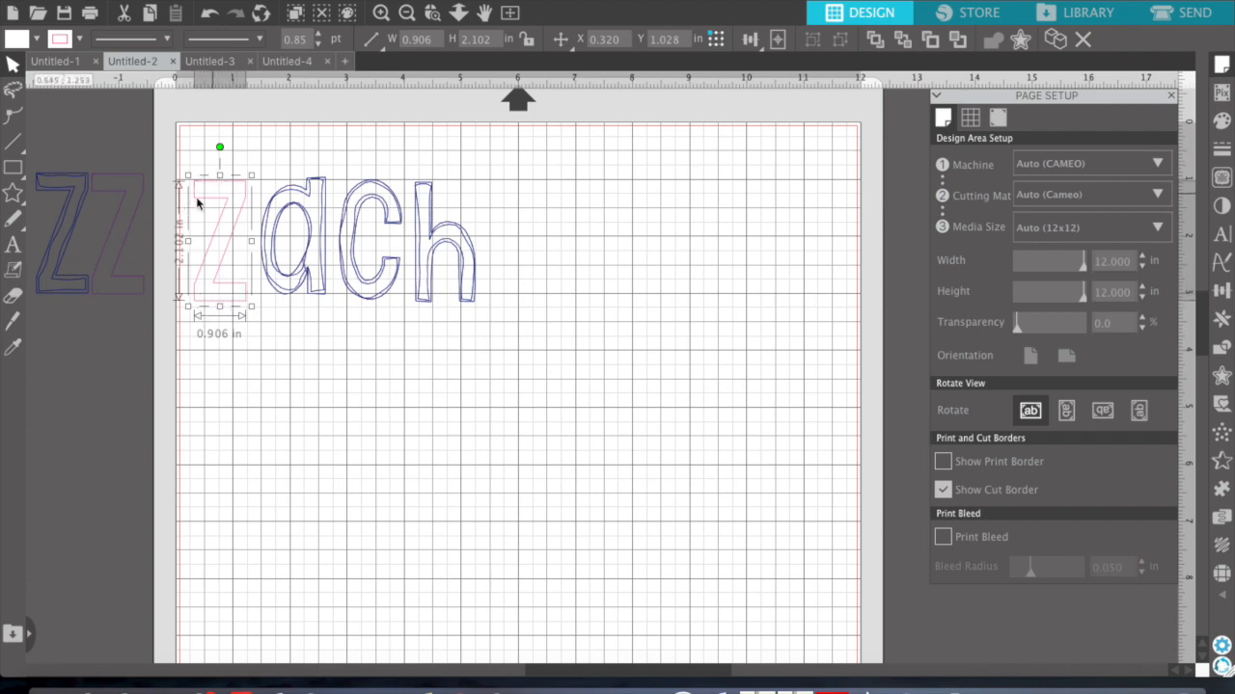
mouse_move(226, 200)
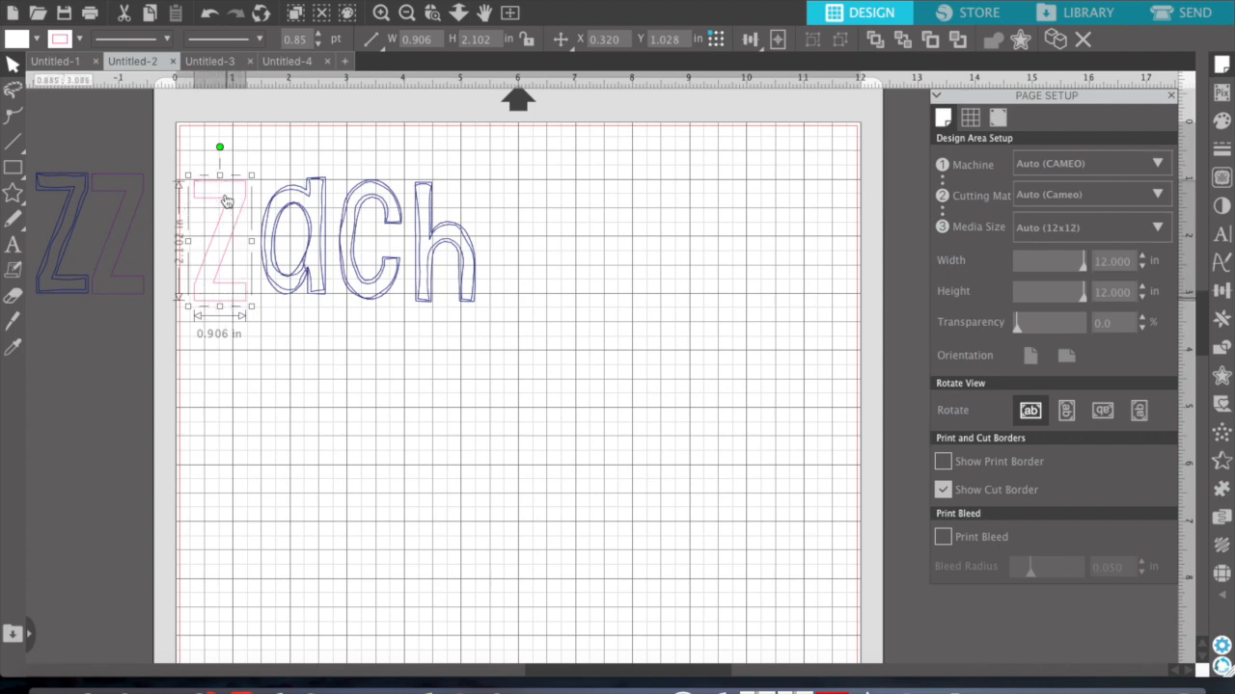
mouse_move(232, 293)
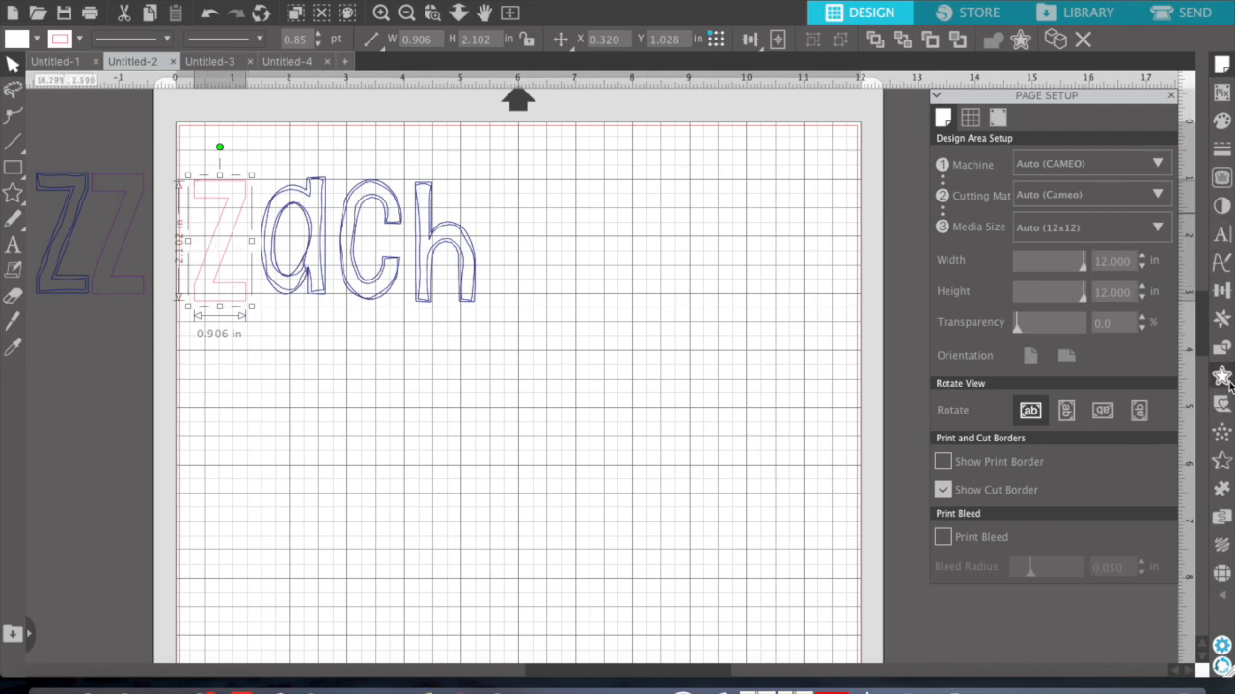
- Apply an offset cut outline around the remaining Z outline
left_click(1221, 376)
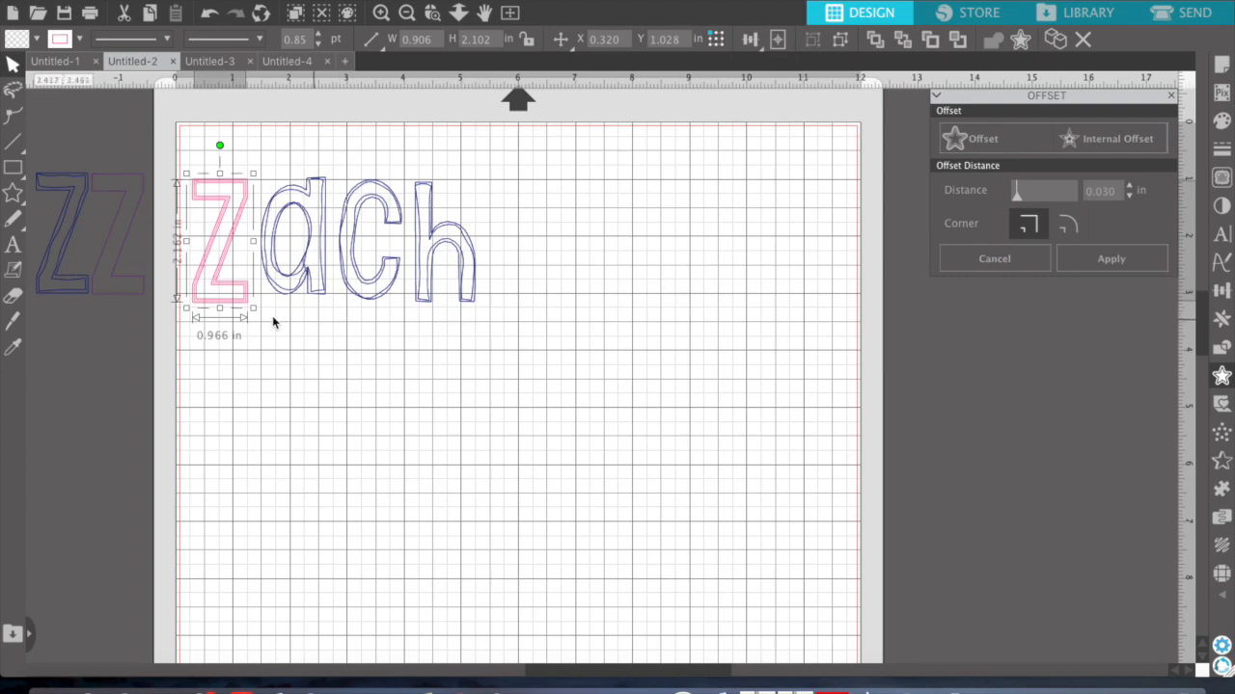
mouse_move(235, 355)
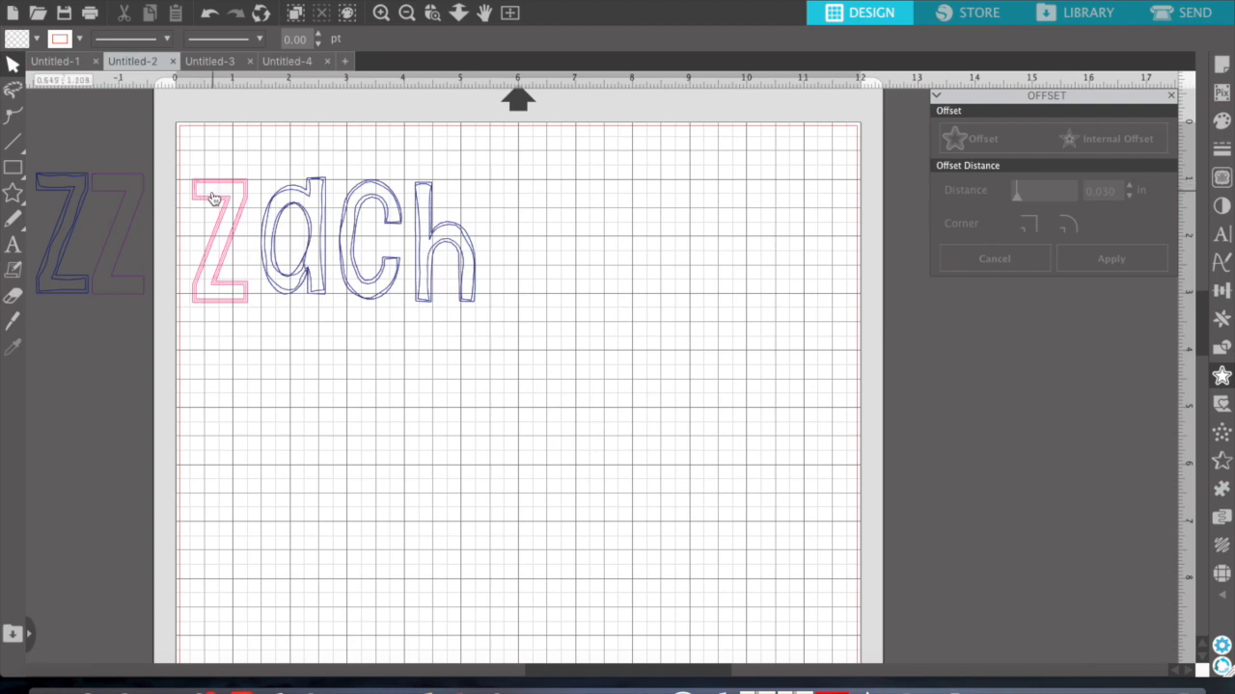
mouse_move(212, 193)
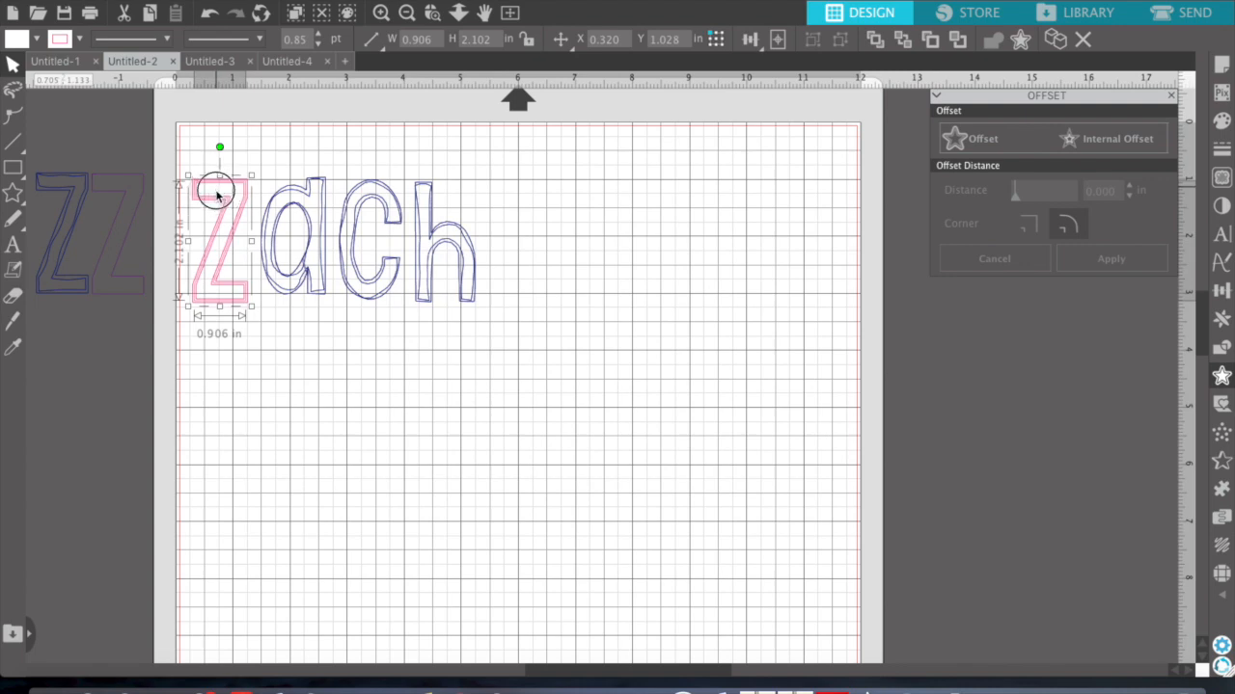
- Release the Z compound path and move its separated stitch outlines off the mat
left_click_drag(216, 197, 128, 318)
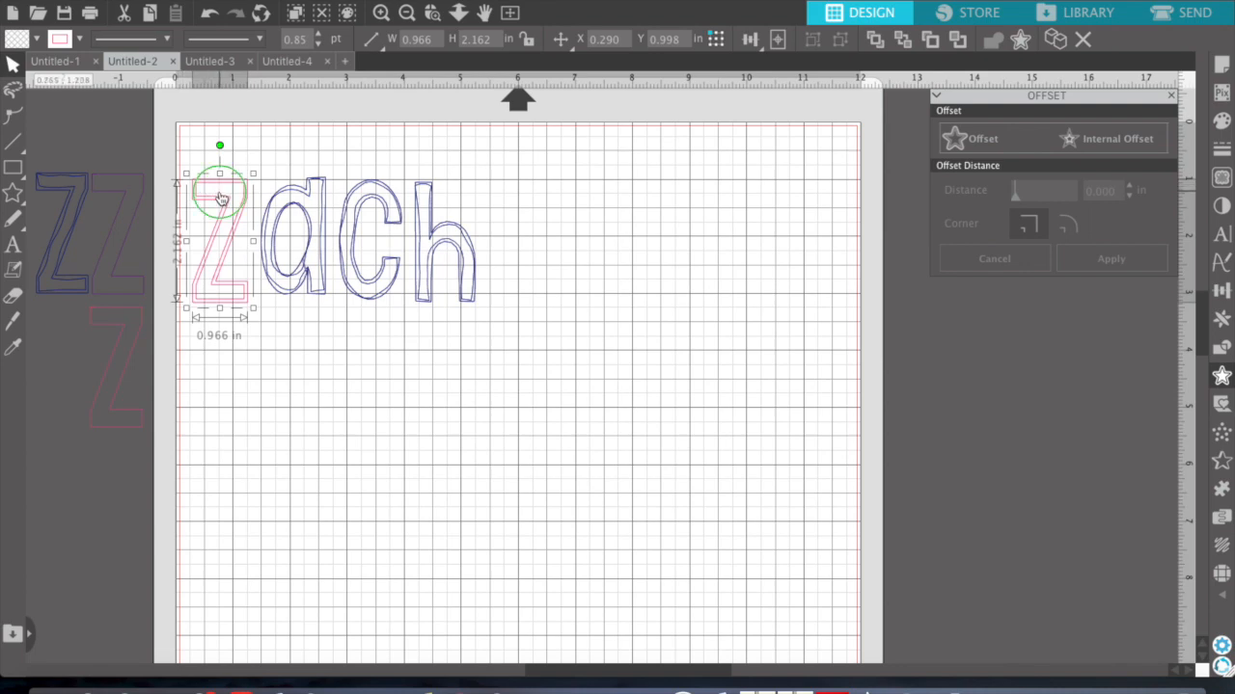
right_click(220, 193)
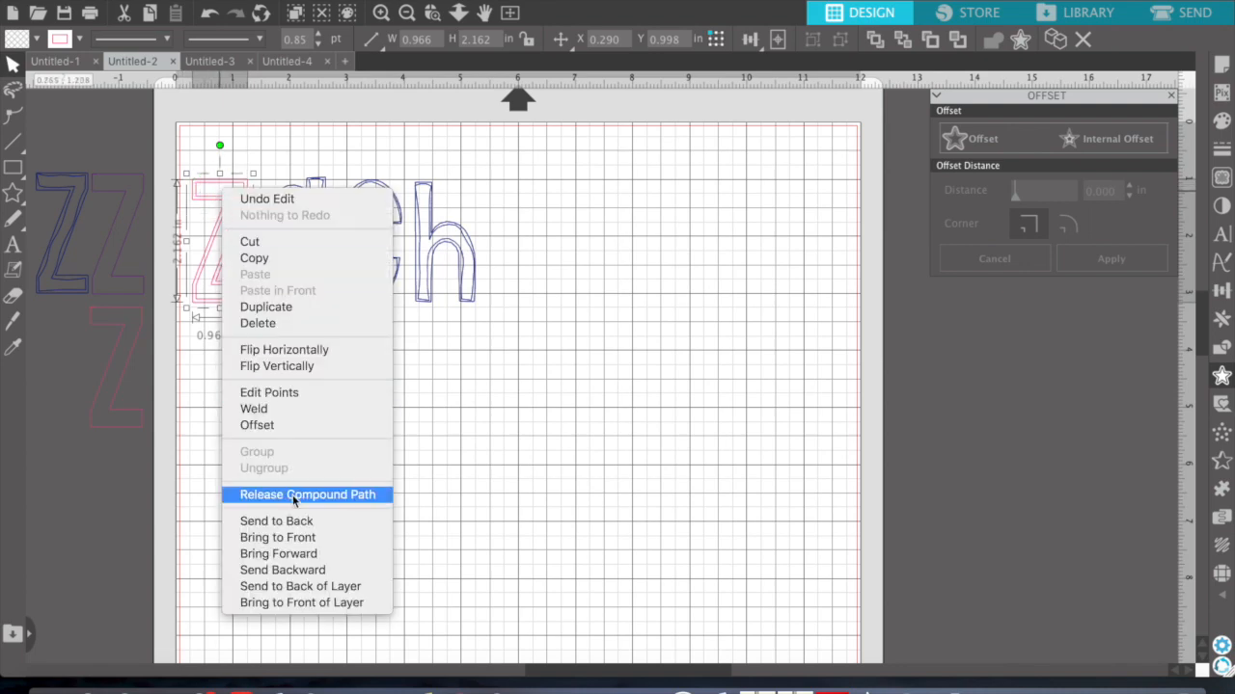
left_click(307, 494)
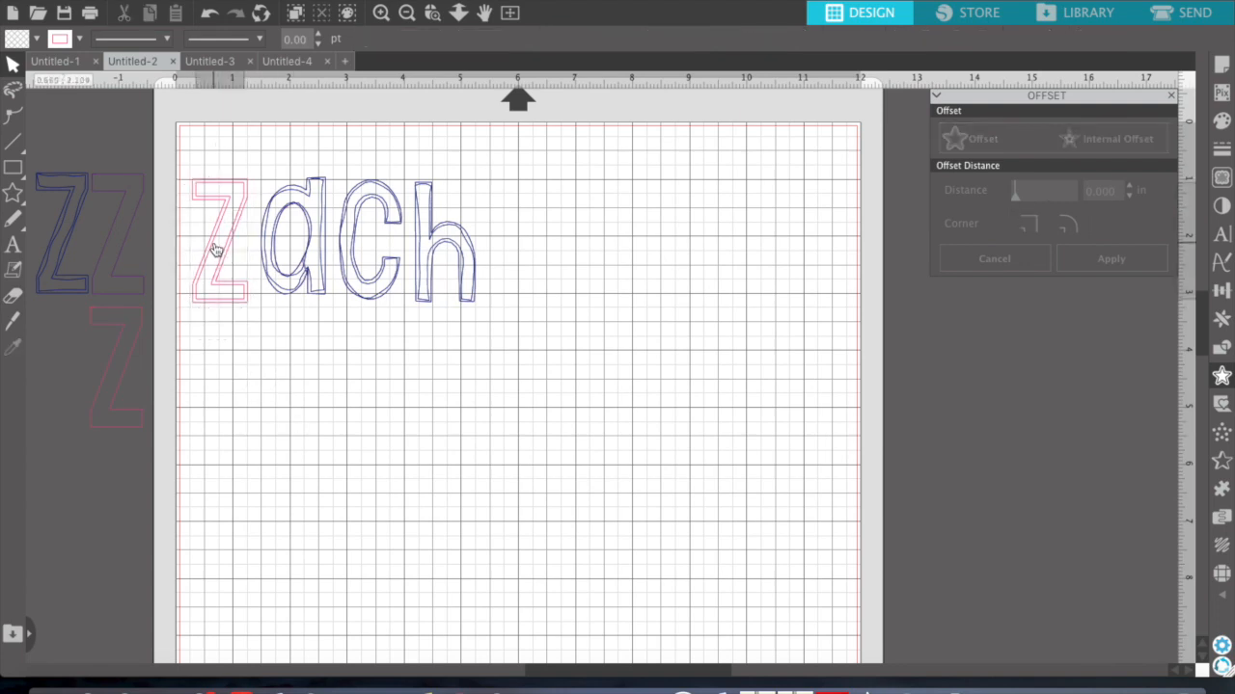
left_click(216, 247)
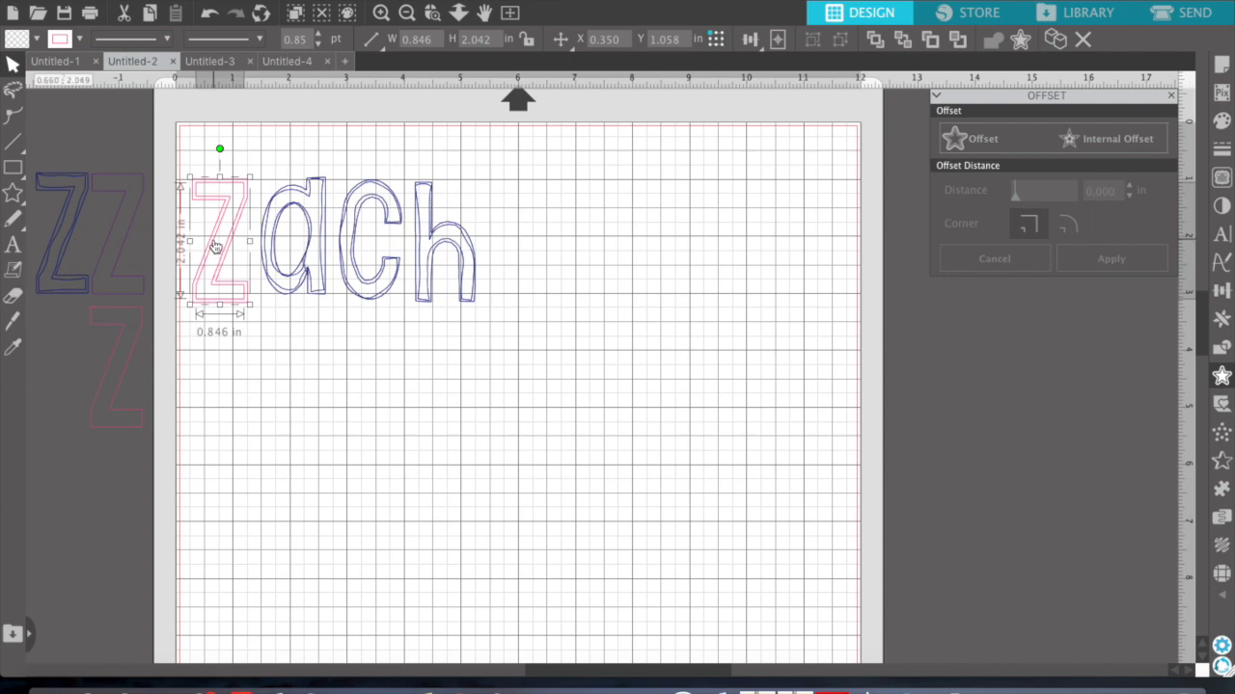
left_click_drag(220, 241, 224, 376)
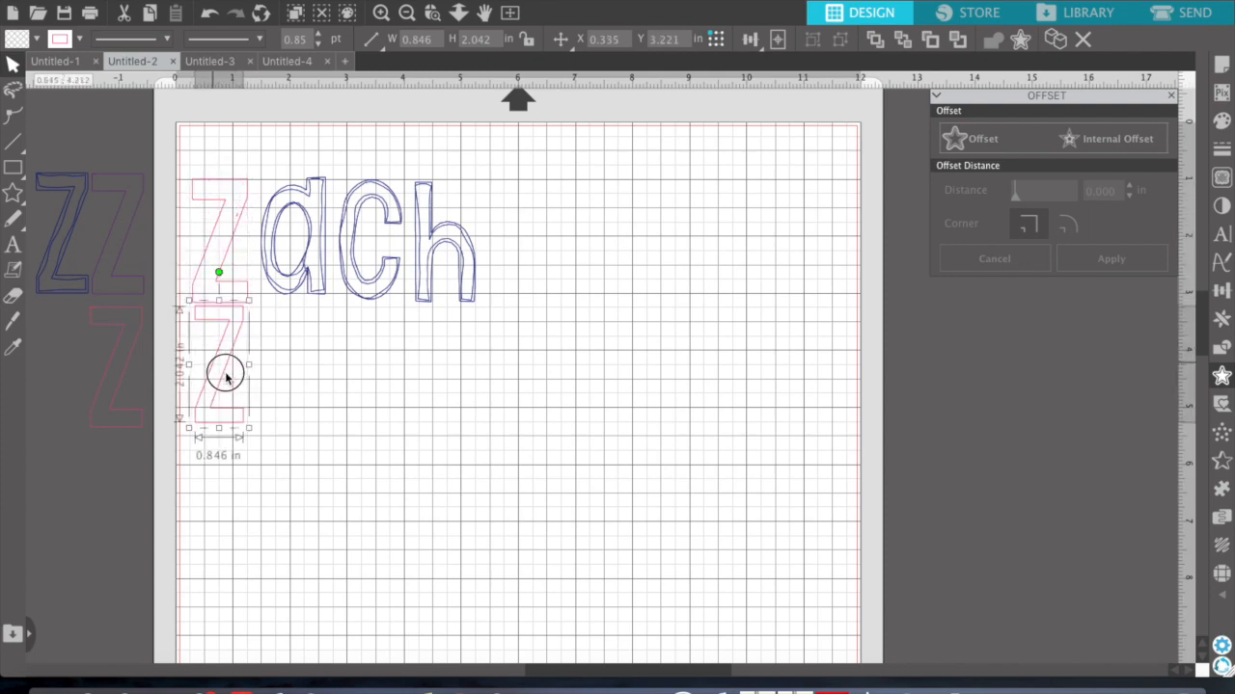
left_click_drag(224, 374, 228, 386)
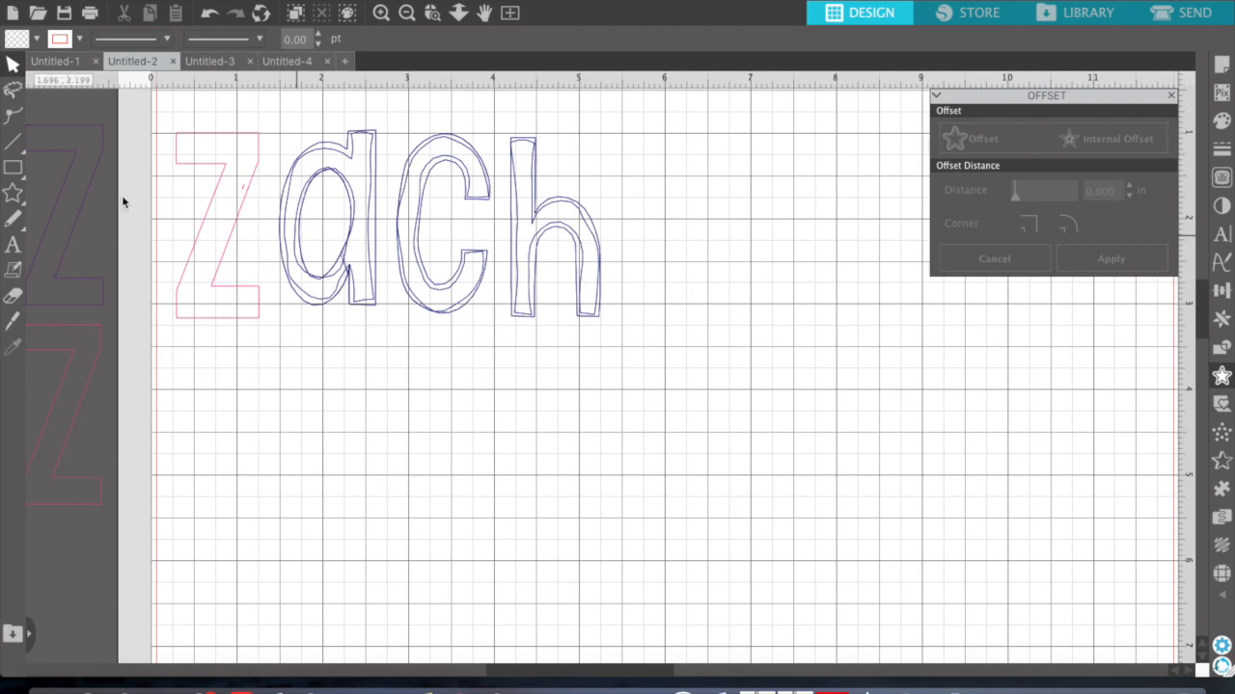
- Set aside the extra Z and place a single Z outline back before 'ach' to read ZaCh
left_click(241, 203)
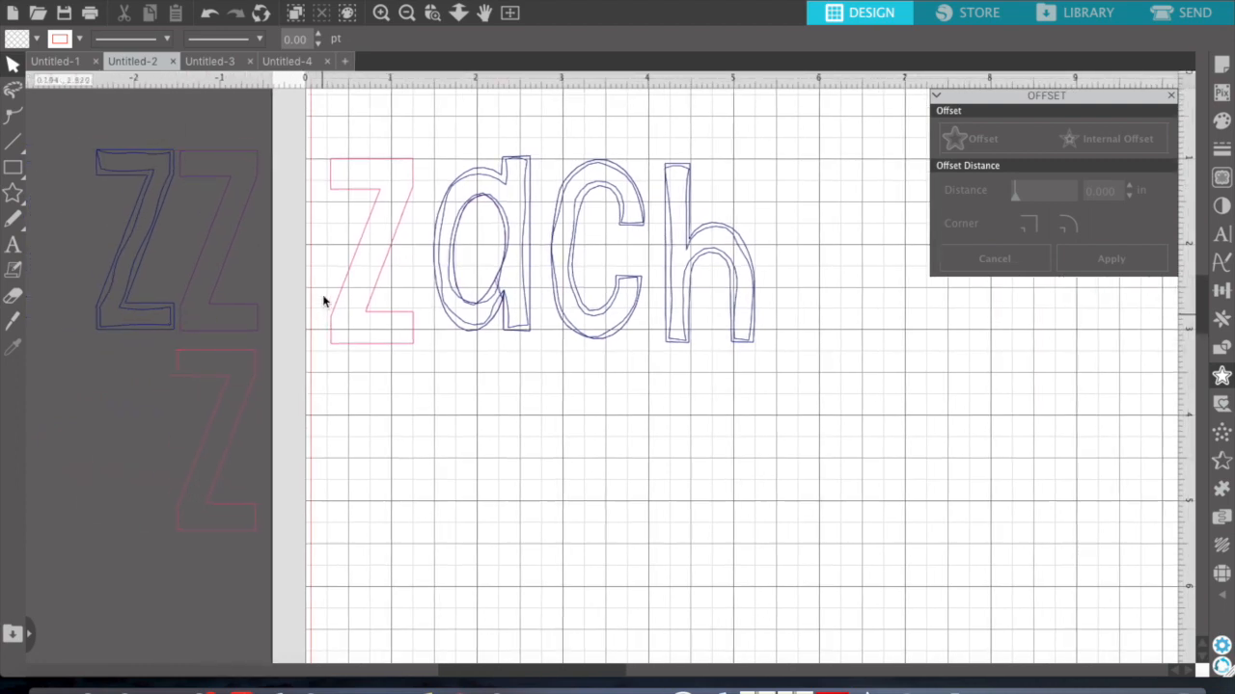
left_click(370, 241)
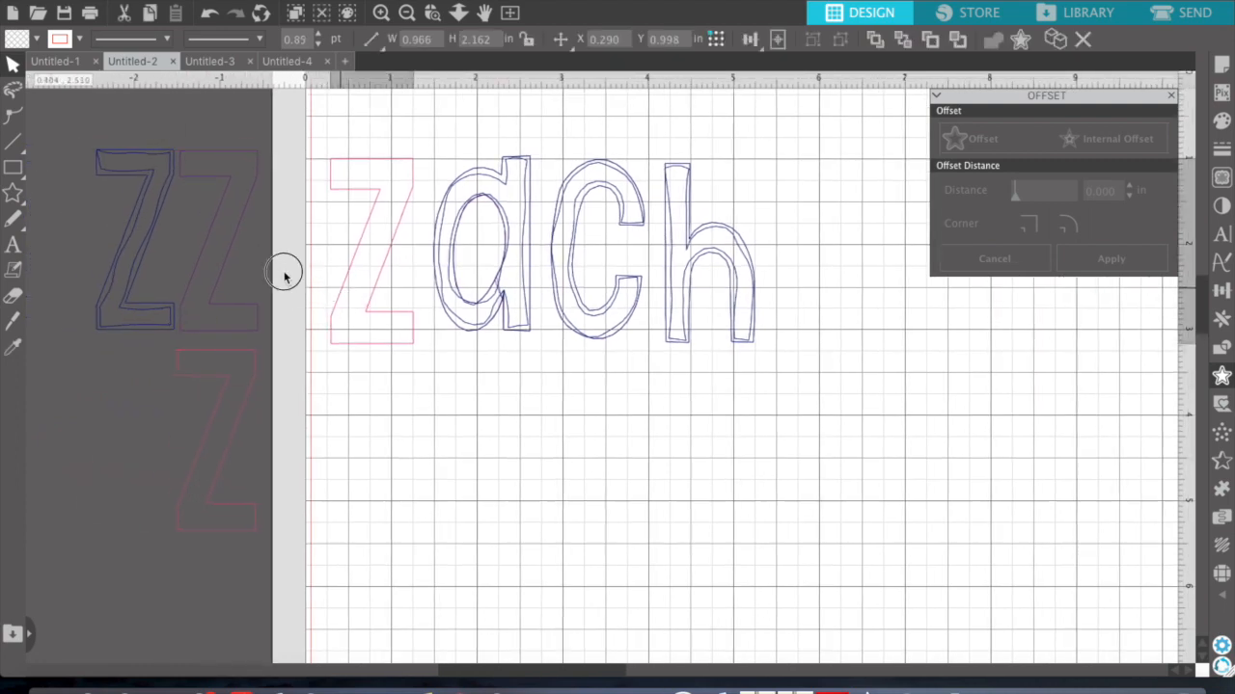
left_click_drag(370, 250, 135, 242)
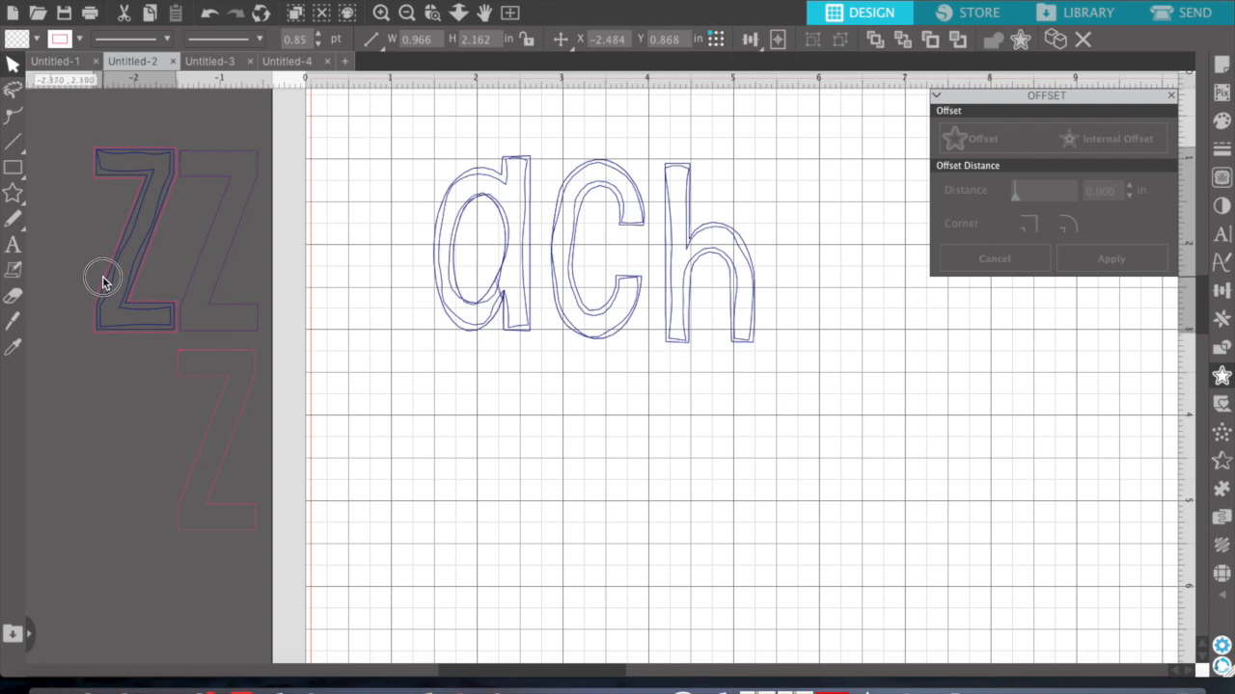
left_click_drag(105, 278, 285, 270)
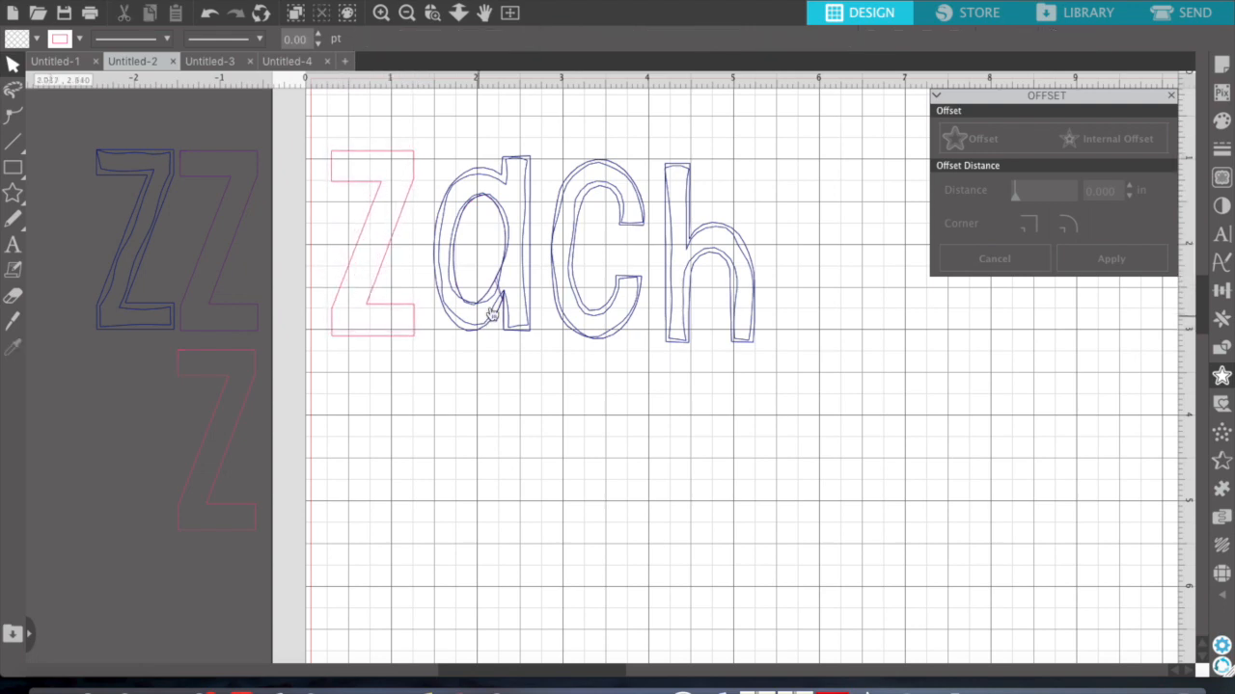
left_click(482, 270)
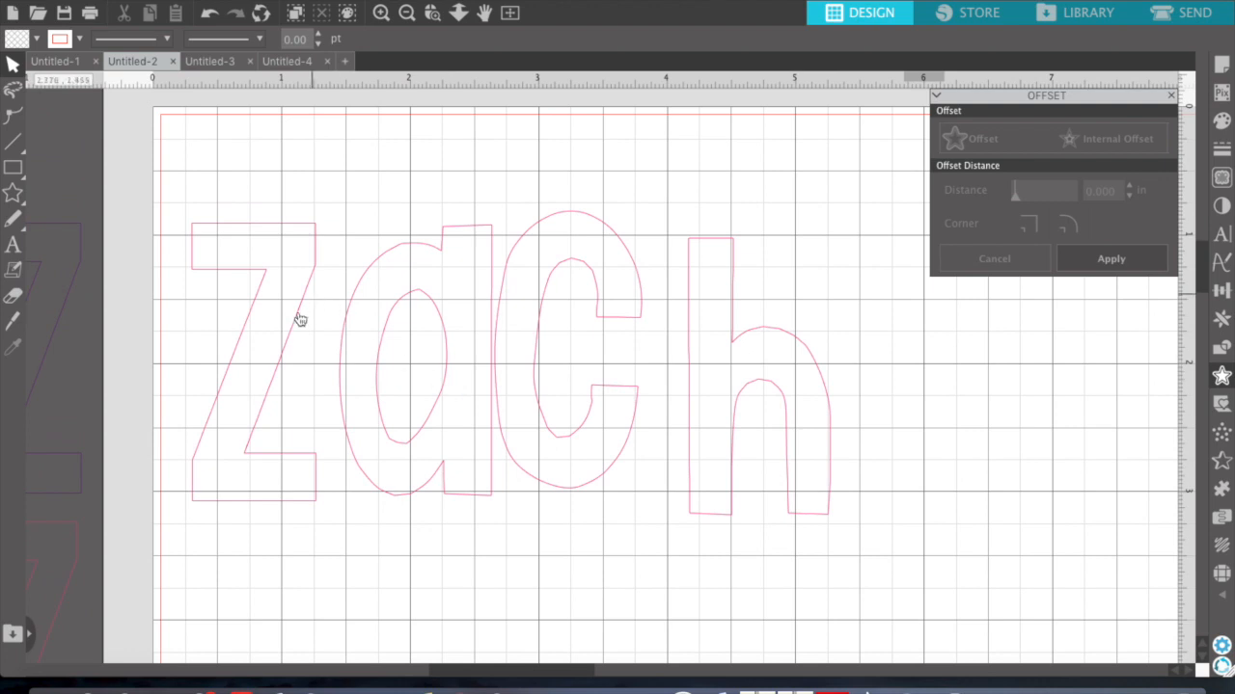
mouse_move(262, 459)
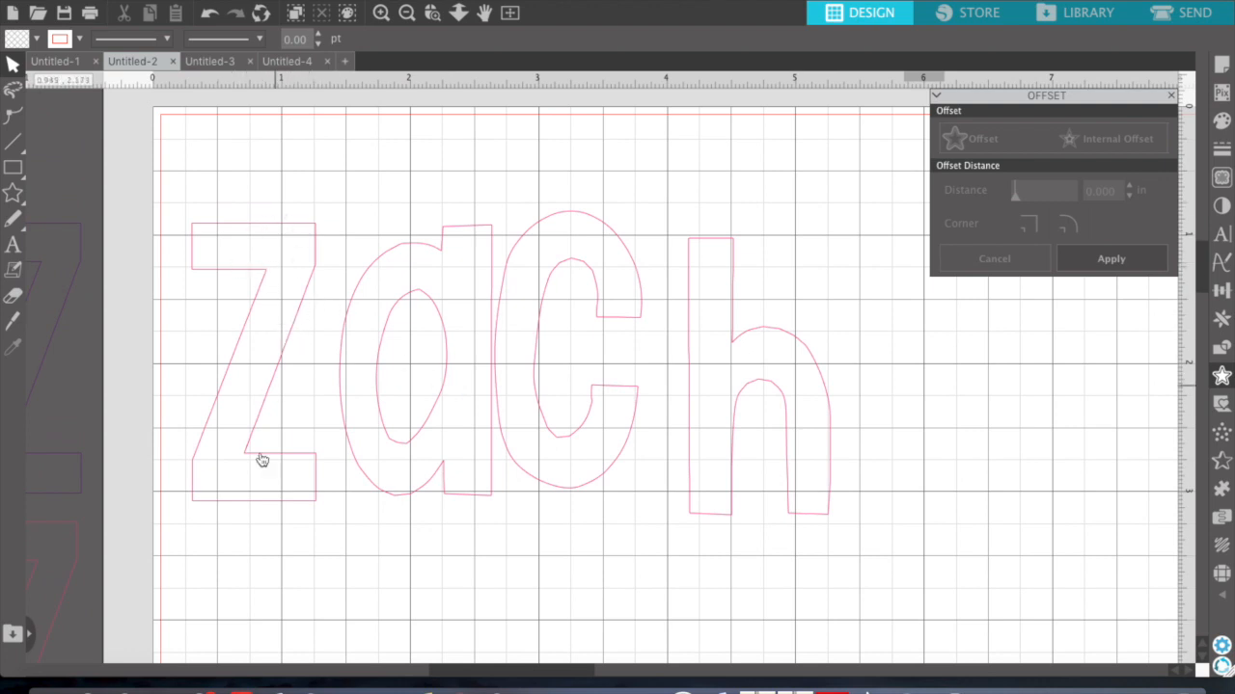
mouse_move(282, 247)
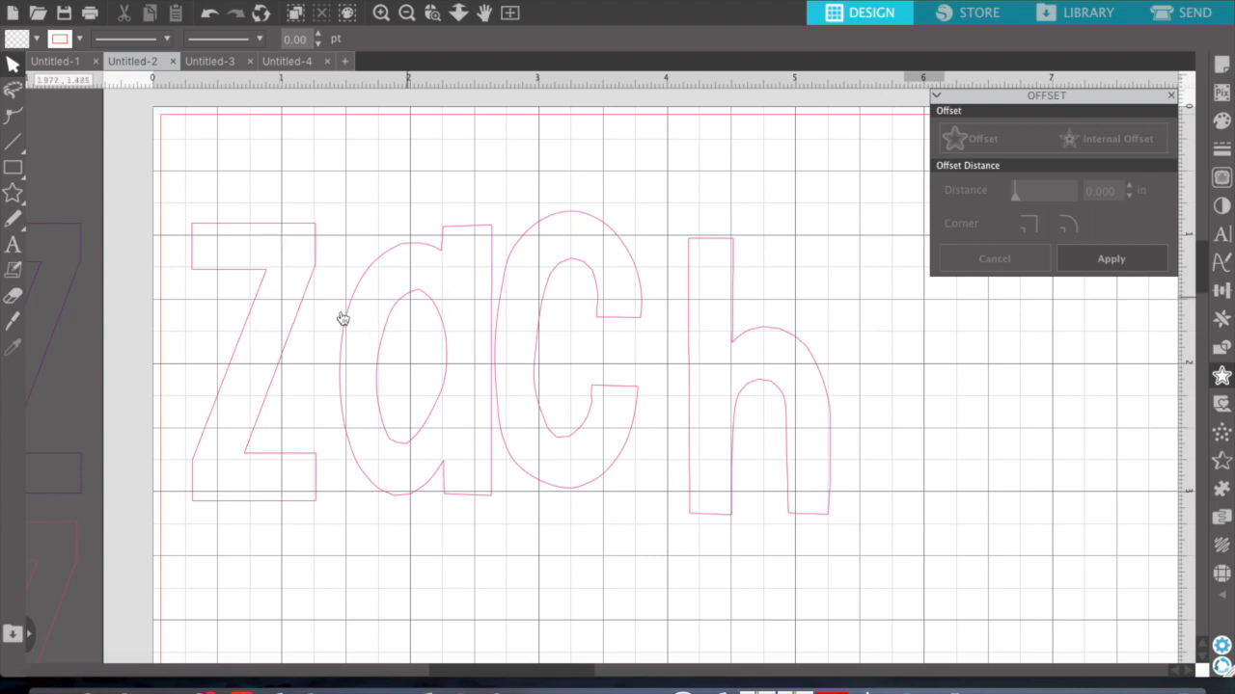
mouse_move(285, 363)
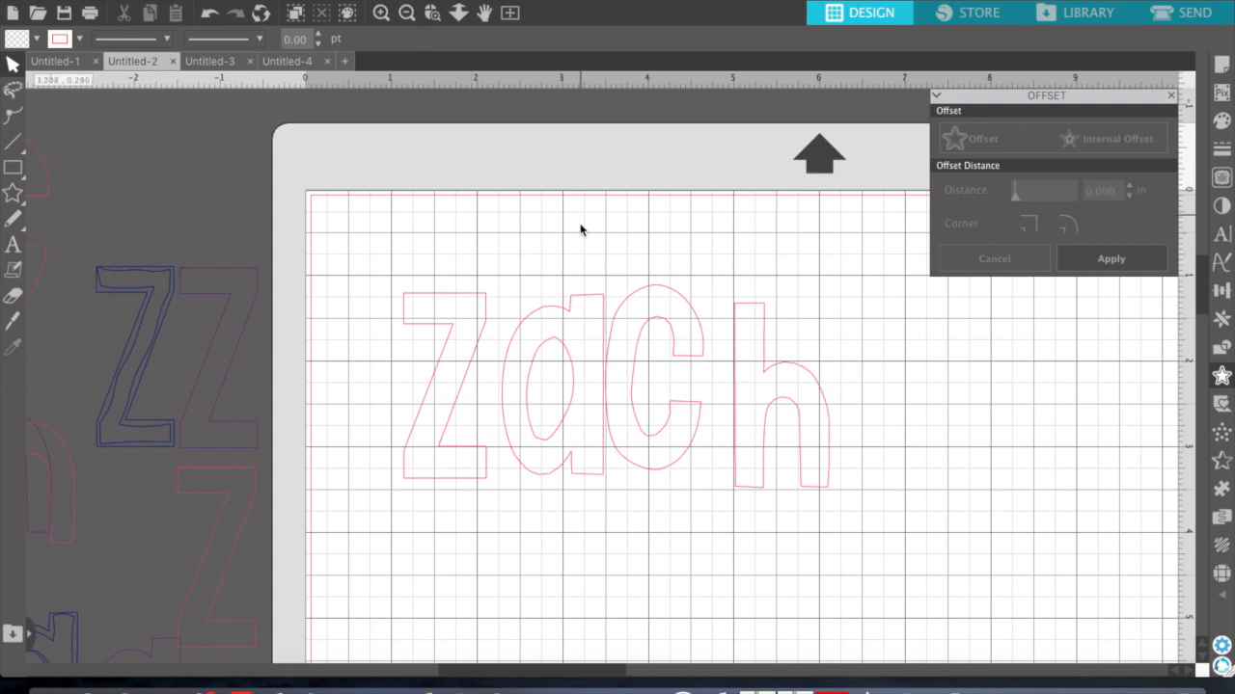
mouse_move(845, 376)
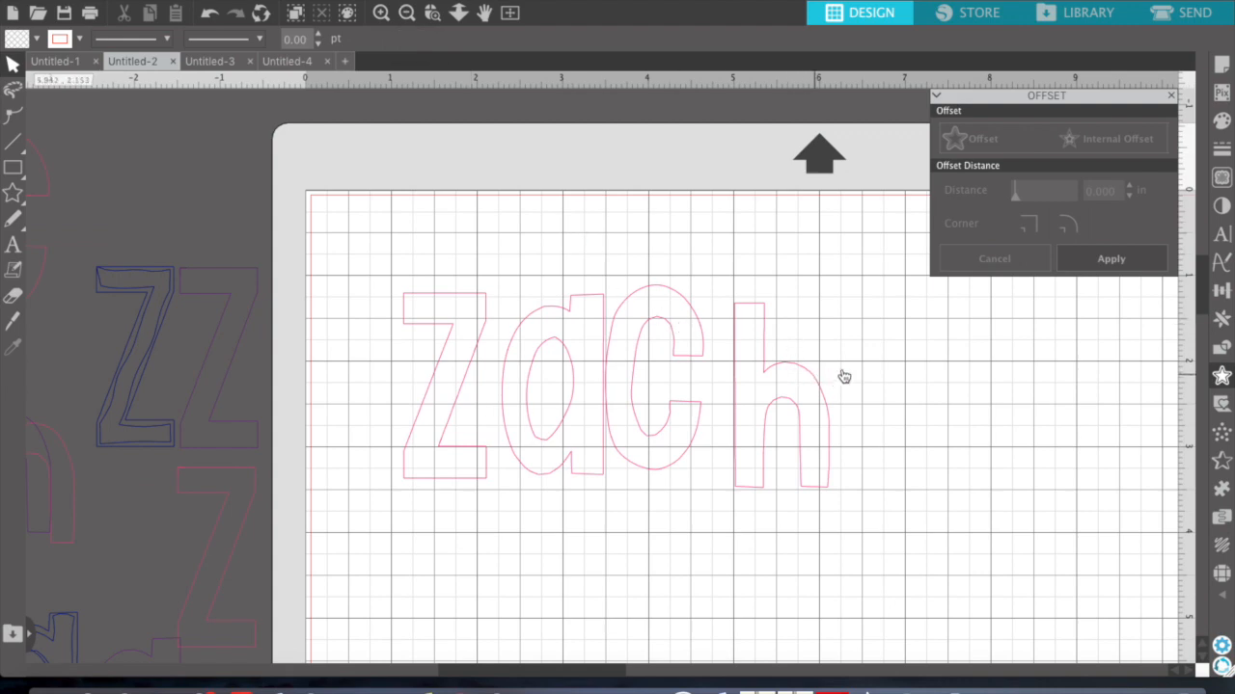
mouse_move(885, 517)
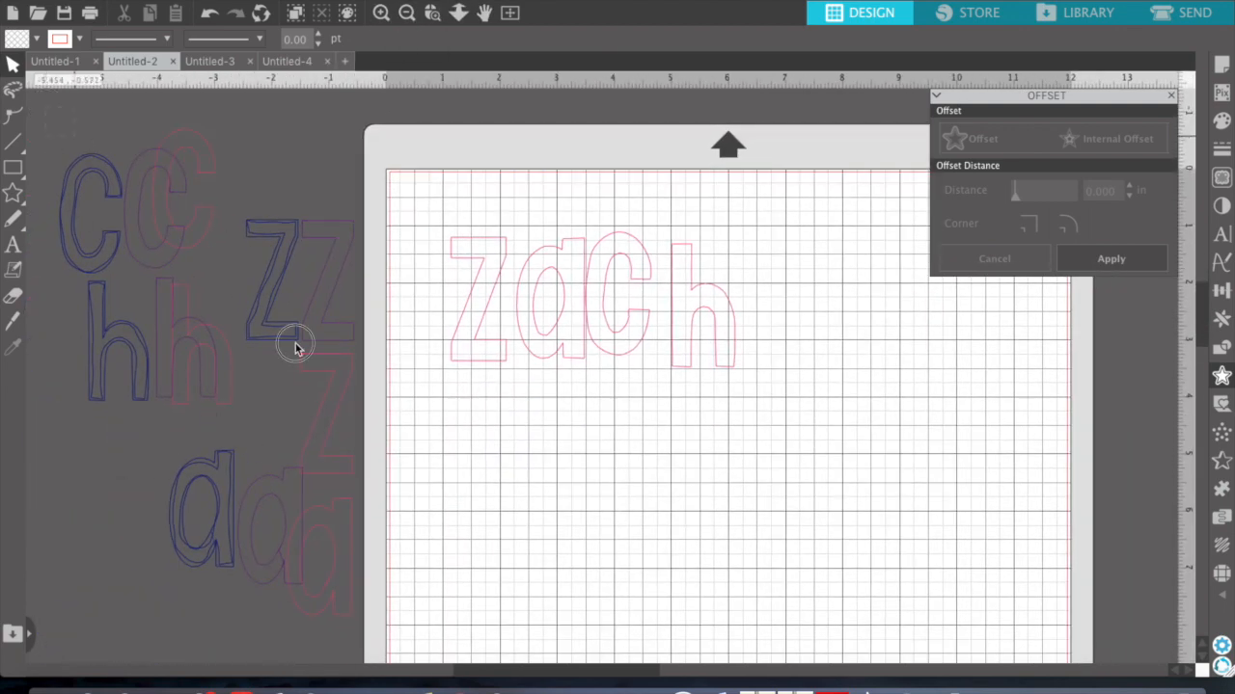
mouse_move(359, 598)
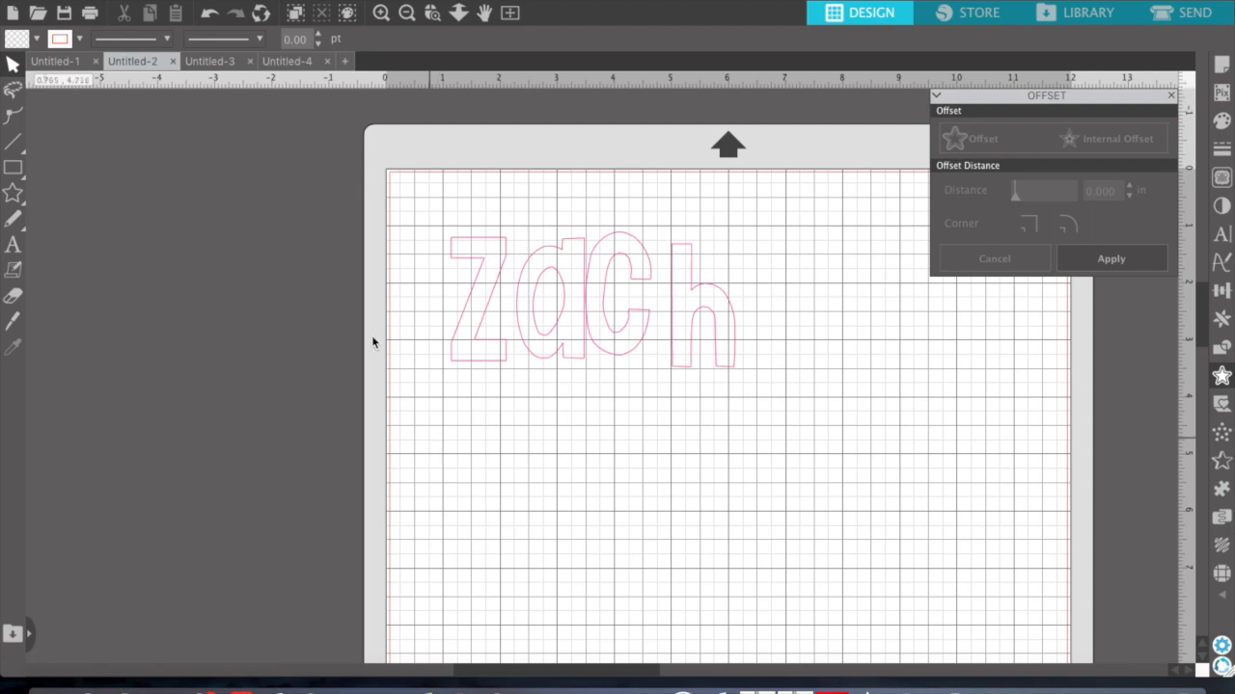
- Fit the whole mat in view with only the ZaCh outlines remaining
left_click(509, 12)
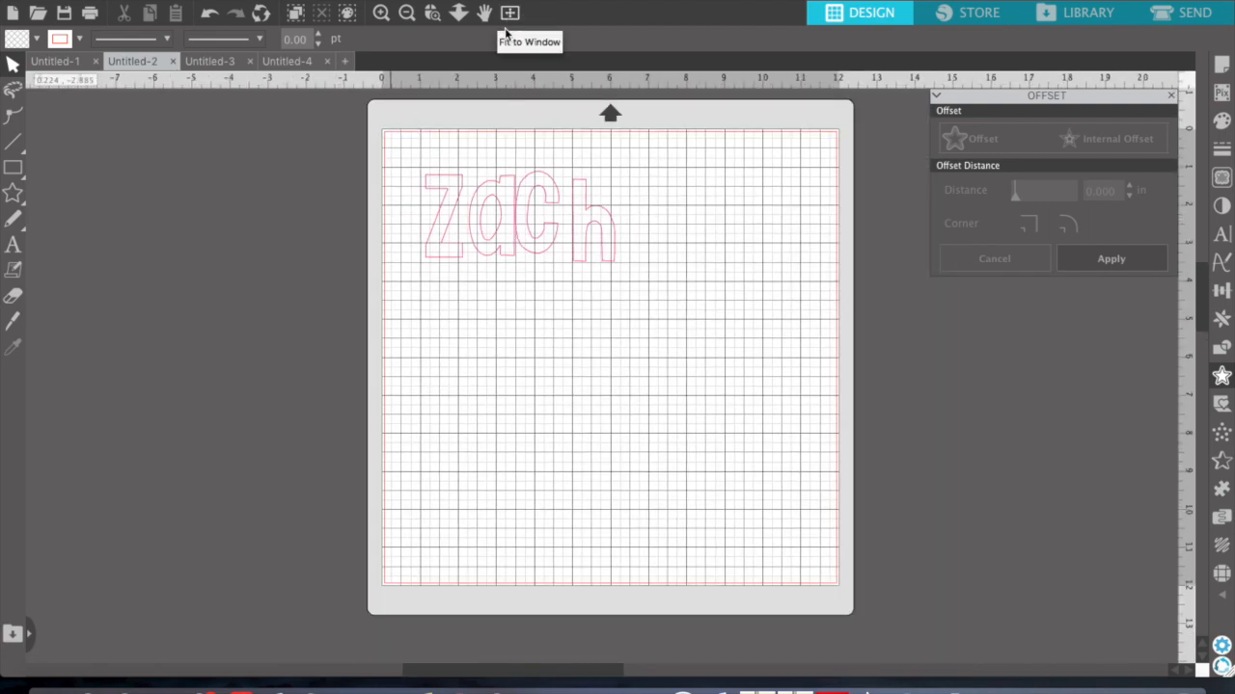
mouse_move(483, 172)
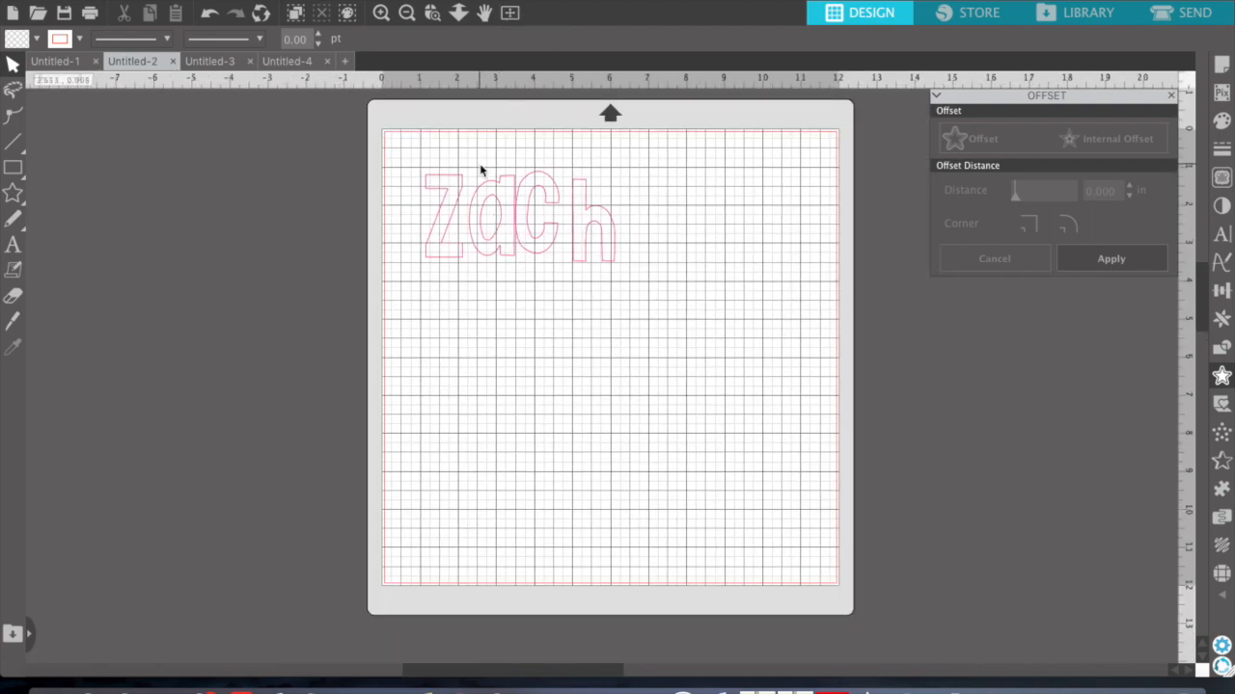
left_click(512, 222)
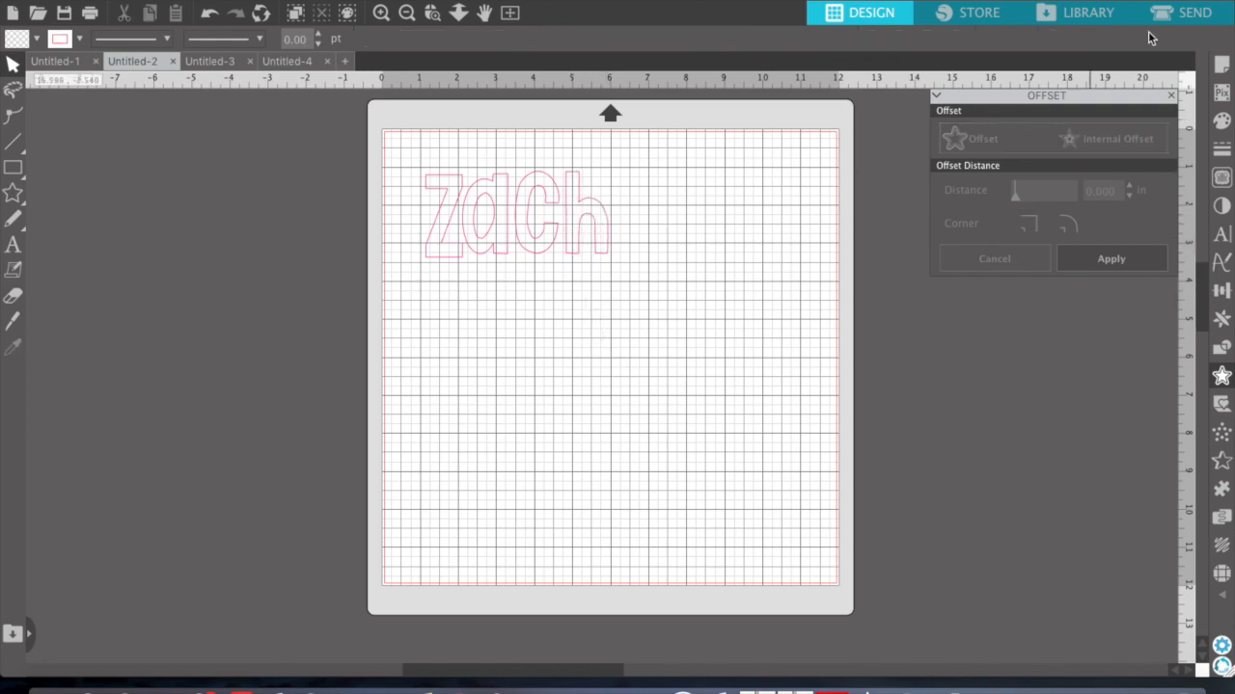
- In the Send panel set Tool 1 to No Cut and Tool 2 to Rotary Cut, then browse materials
left_click(1194, 11)
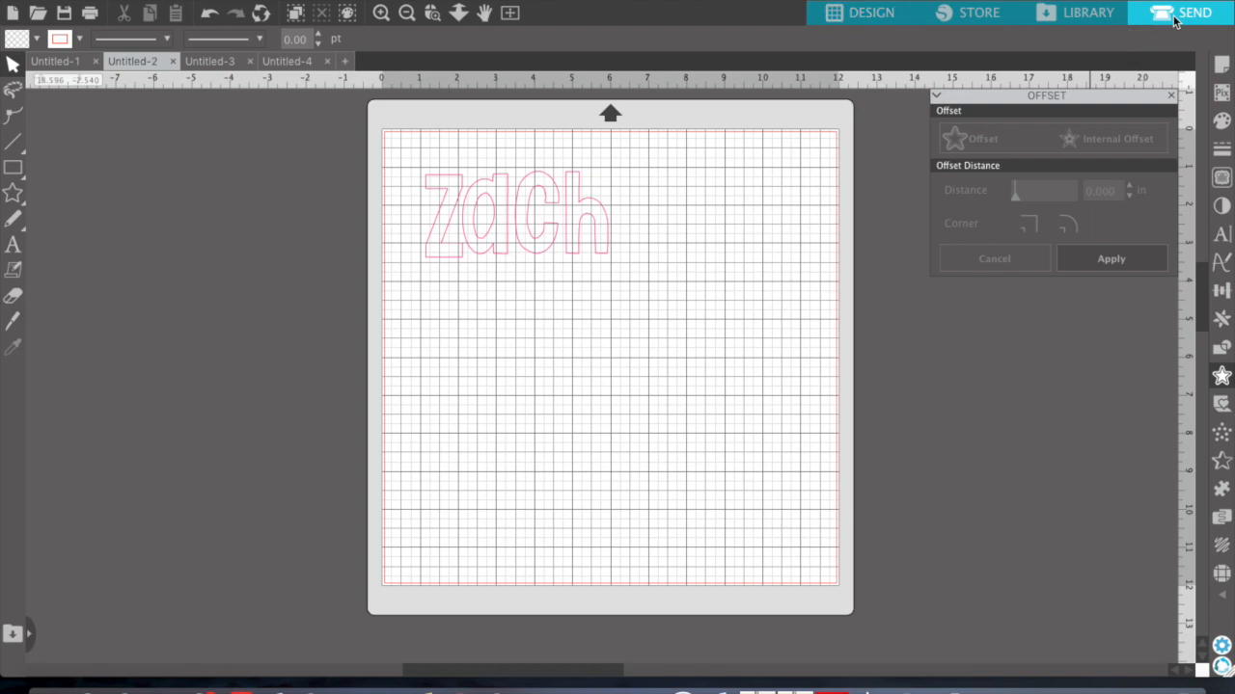
left_click(1194, 11)
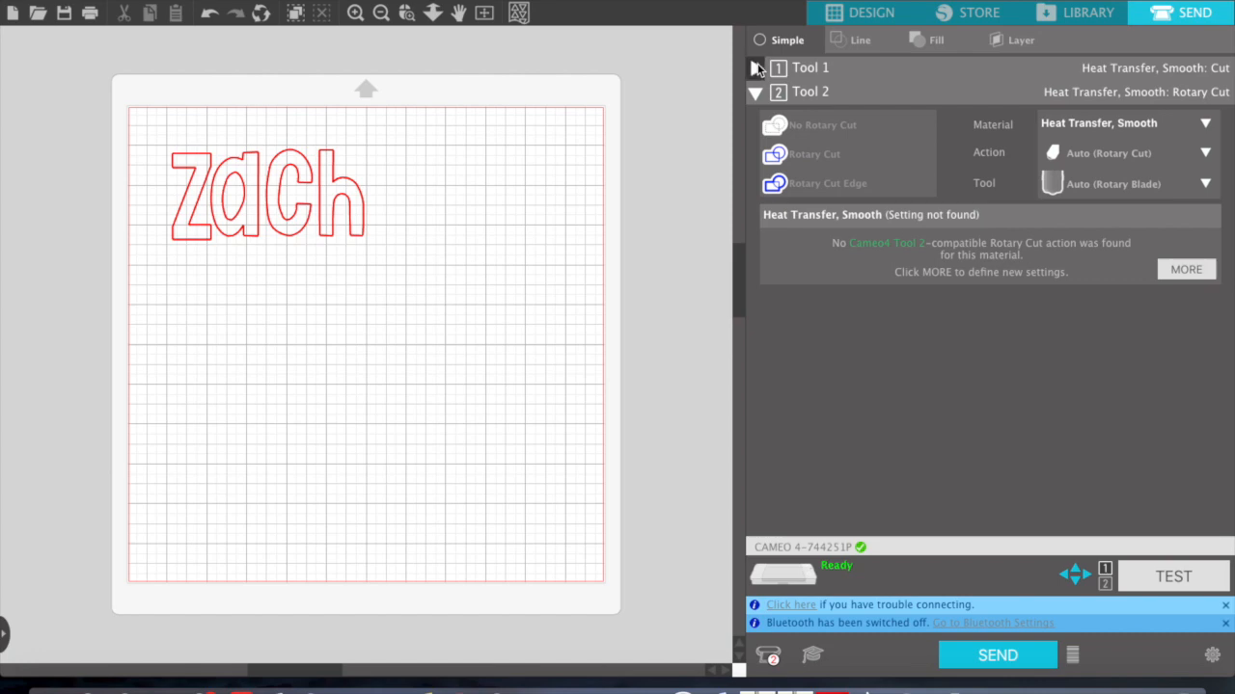
left_click(756, 68)
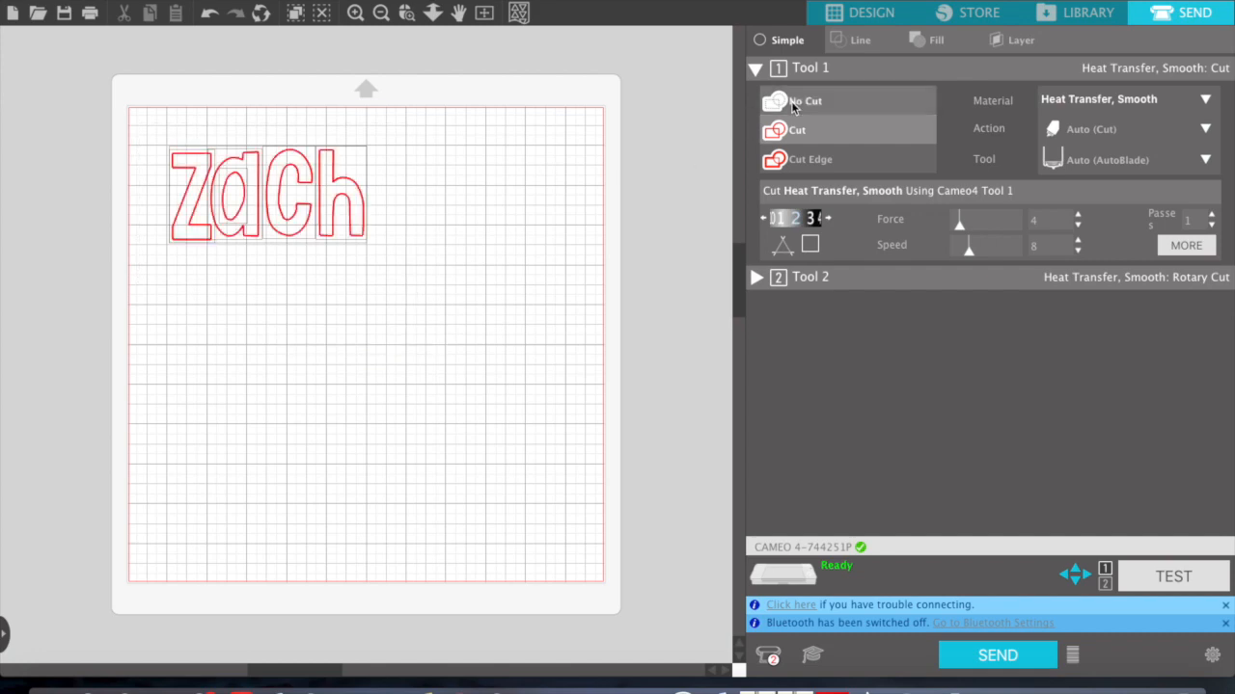
left_click(803, 101)
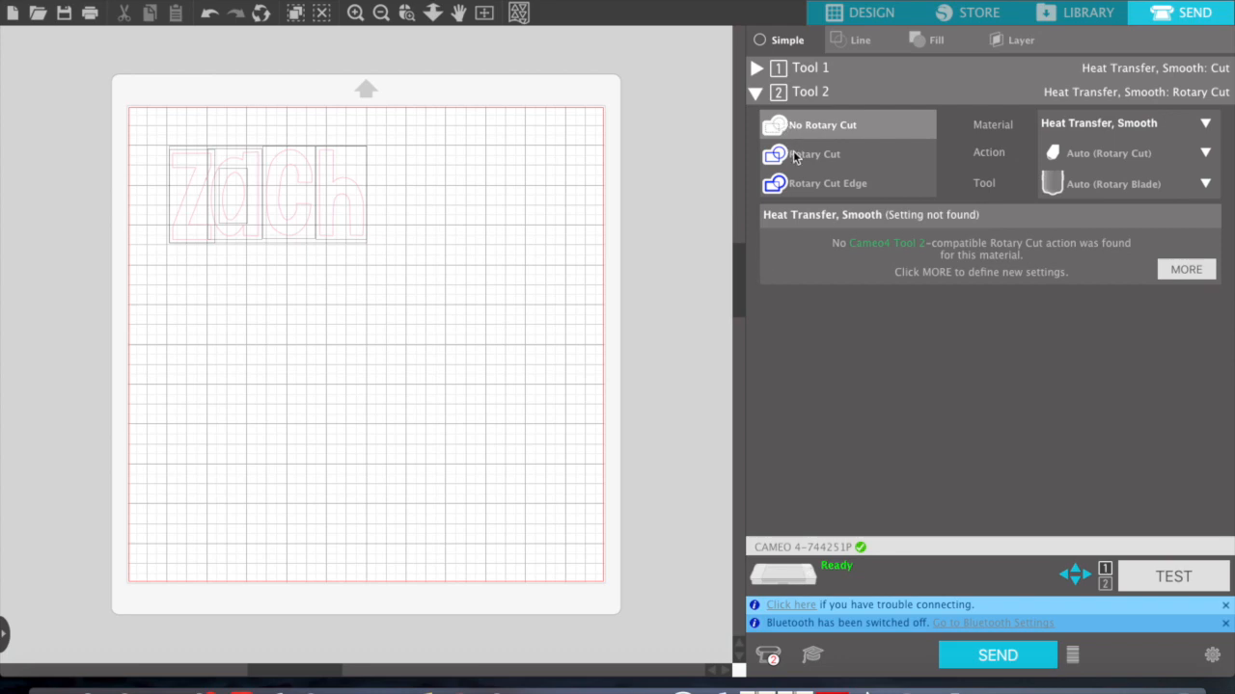
left_click(815, 155)
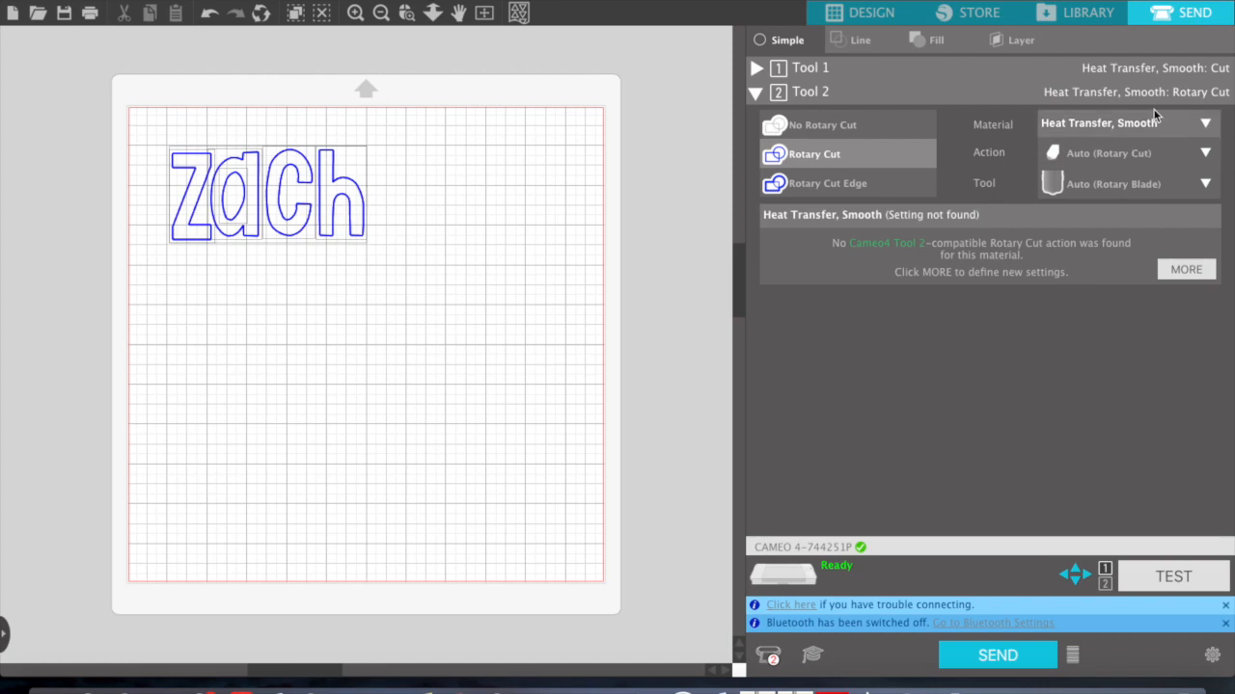
left_click(1206, 124)
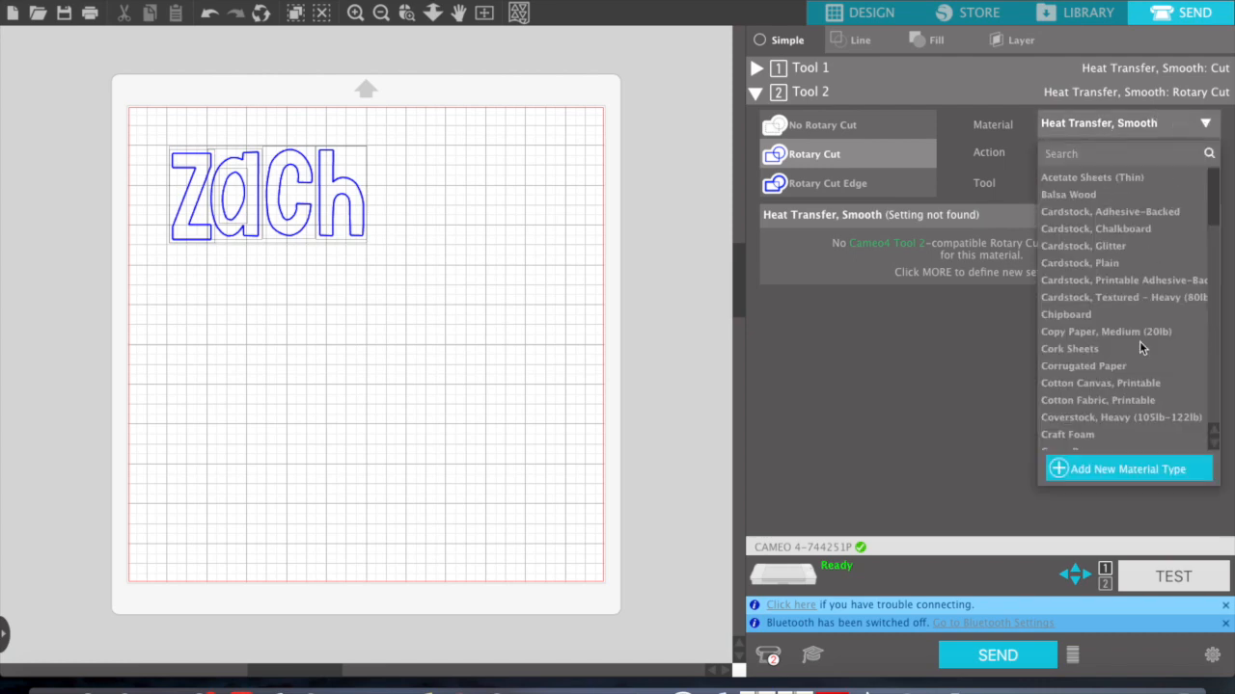
scroll("down", 3)
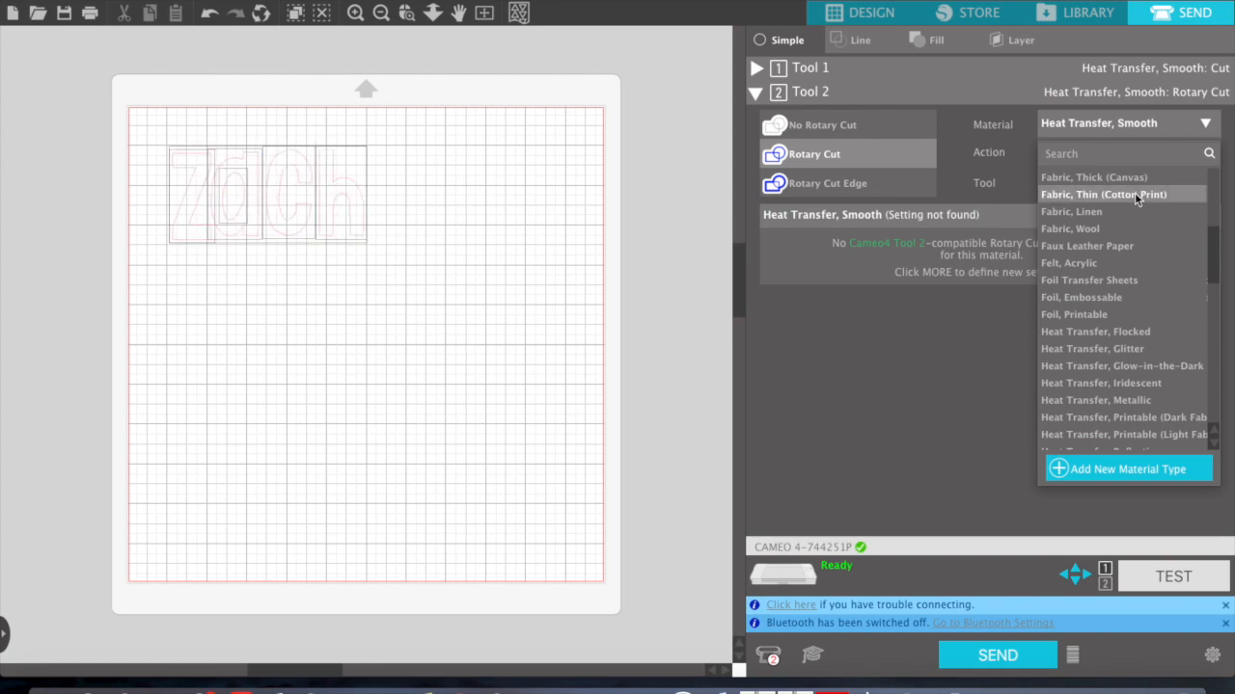
- Choose Fabric, Thin (Cotton Print) as the Tool 2 rotary cut material
left_click(1103, 193)
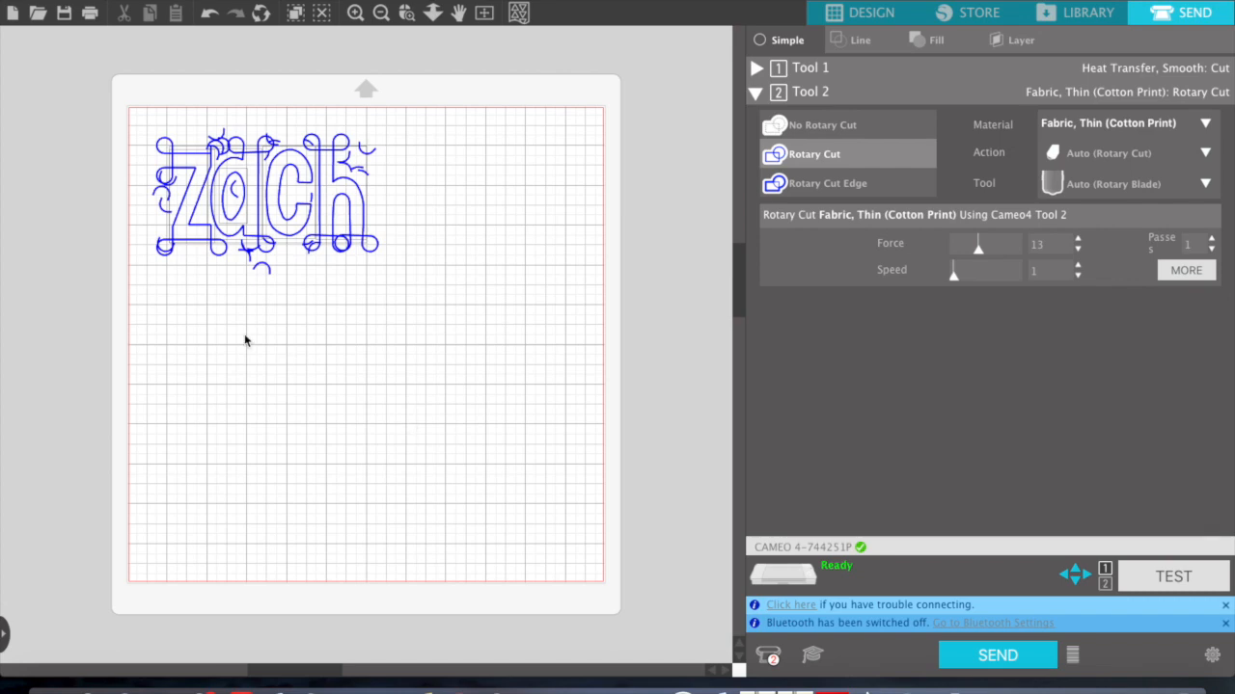
mouse_move(159, 190)
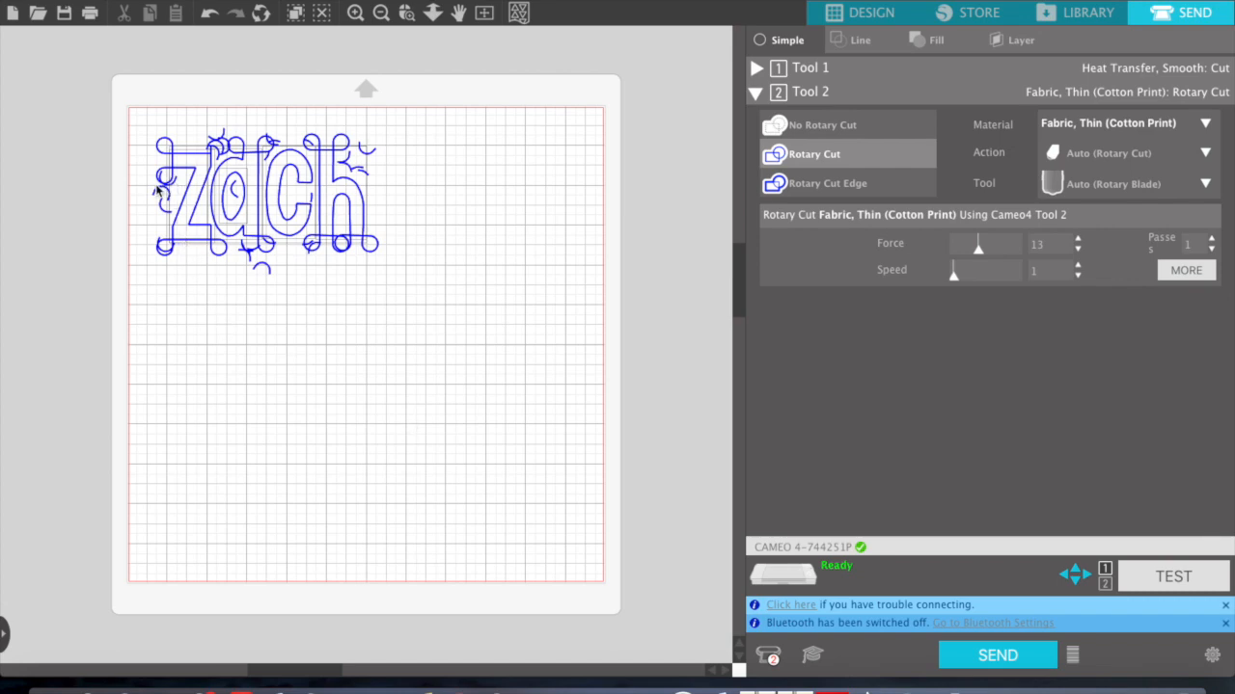
mouse_move(162, 193)
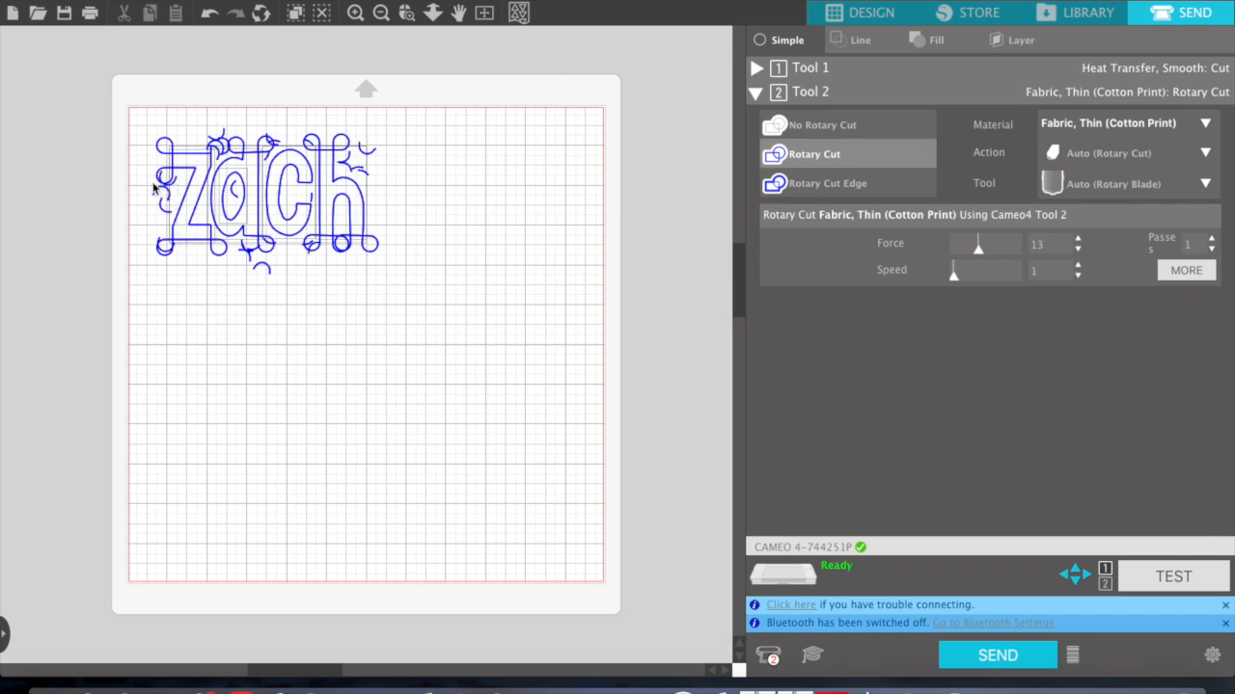
mouse_move(172, 255)
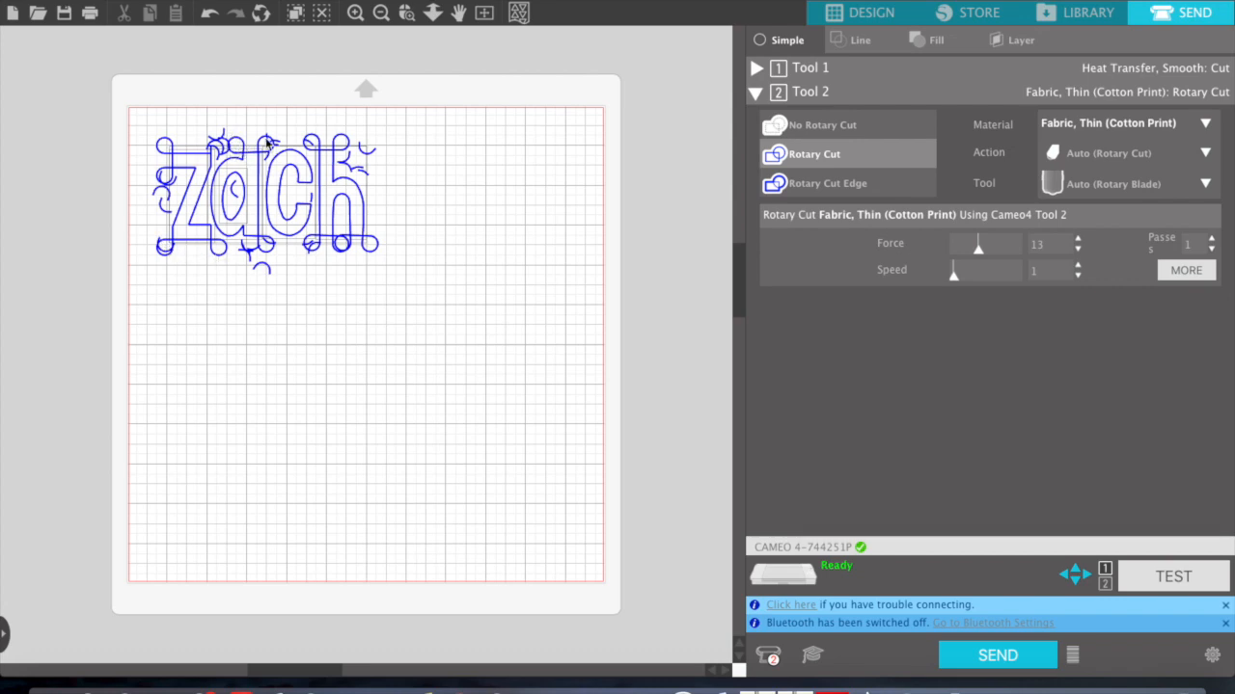
mouse_move(224, 185)
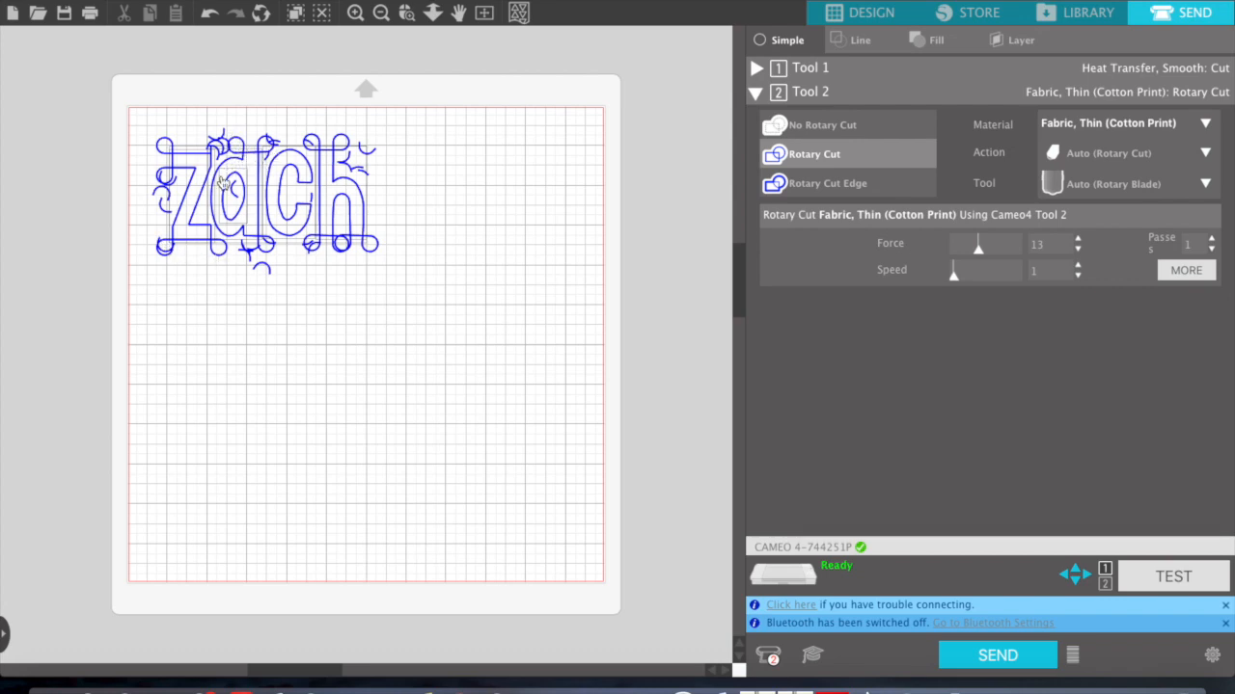
mouse_move(293, 233)
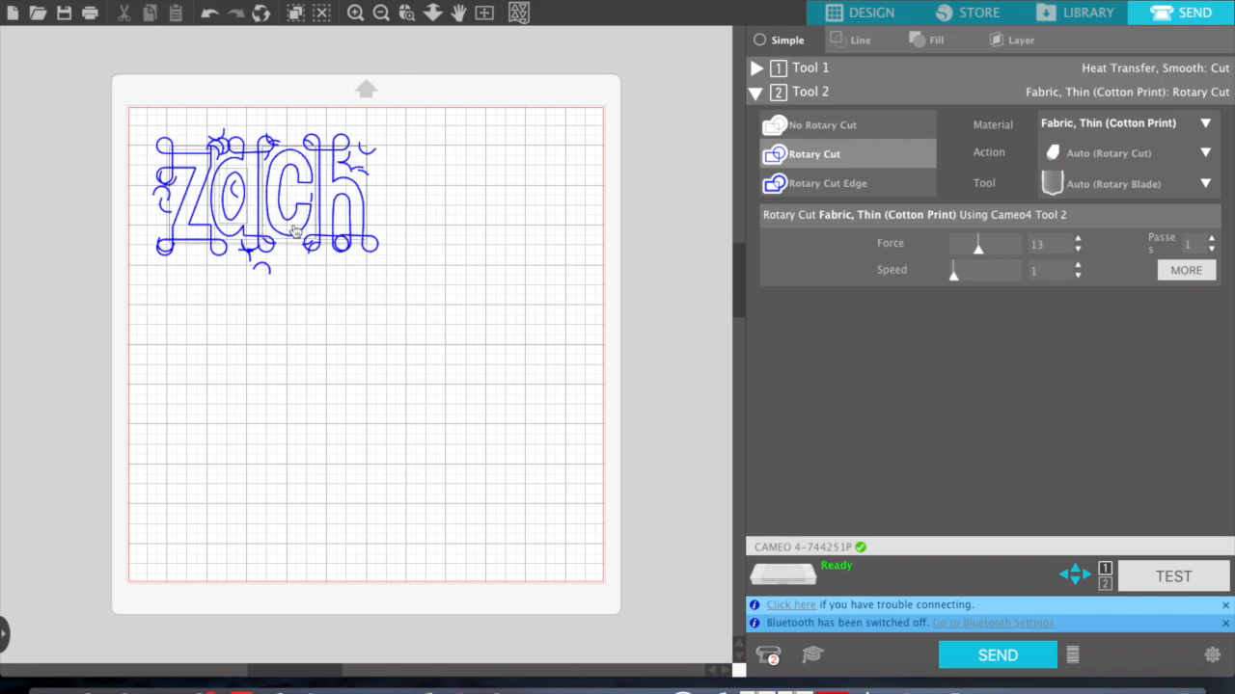
mouse_move(374, 255)
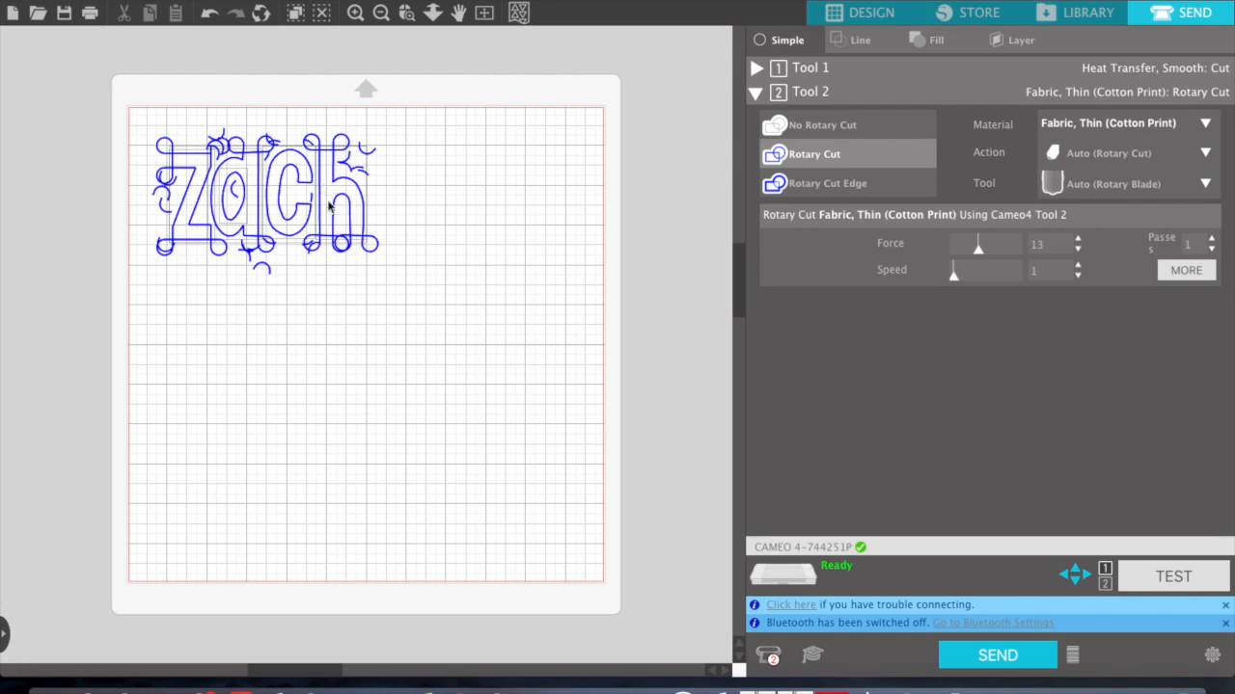
mouse_move(289, 227)
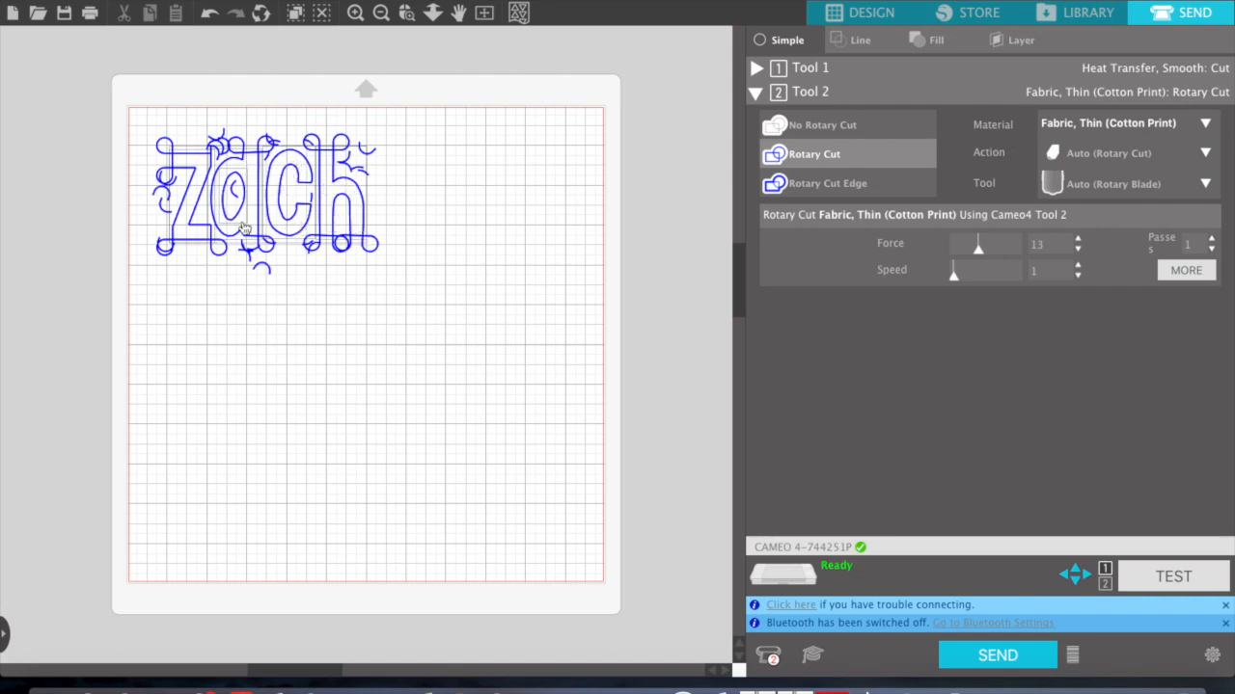
mouse_move(463, 451)
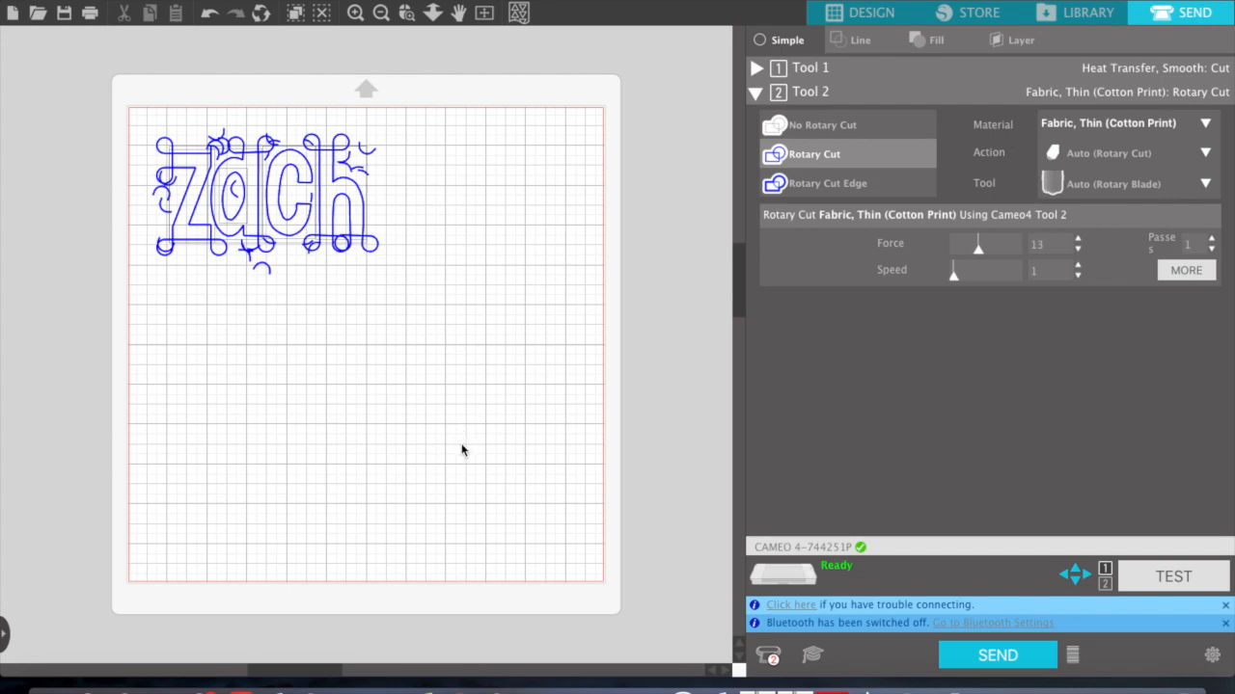